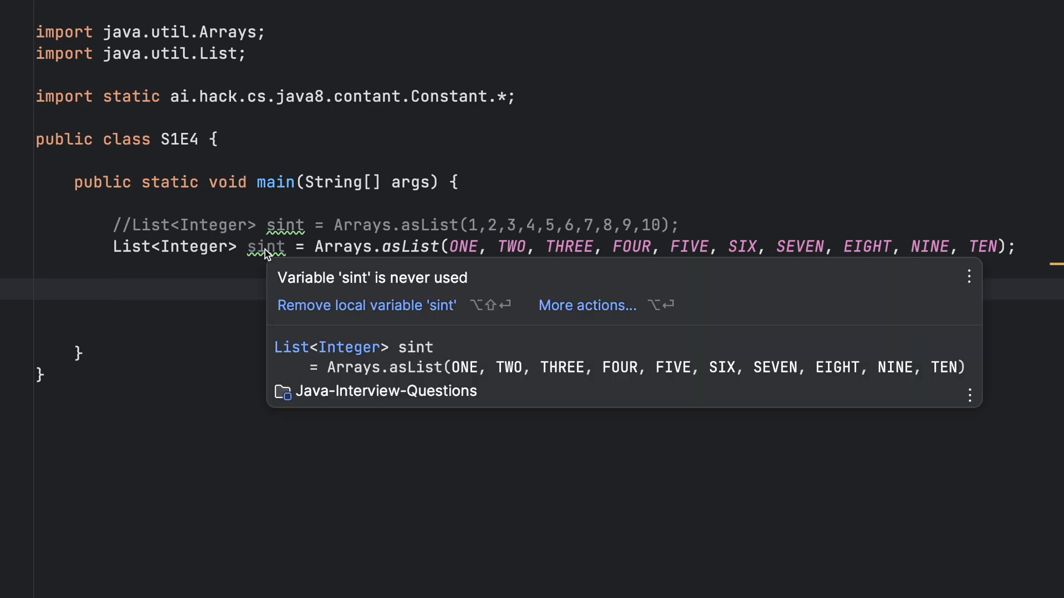
mouse_move(498, 282)
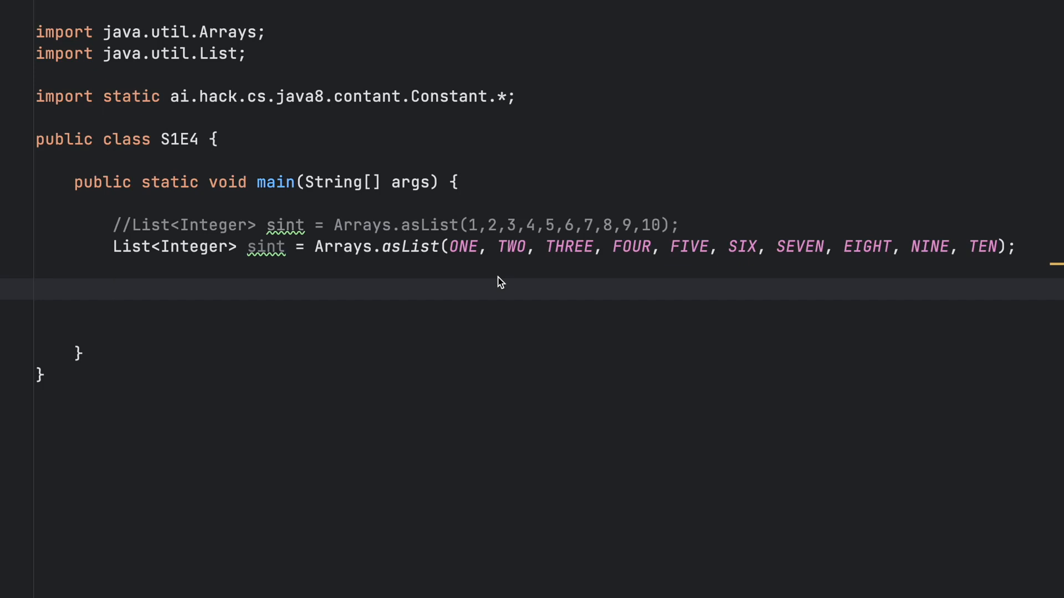
mouse_move(469, 265)
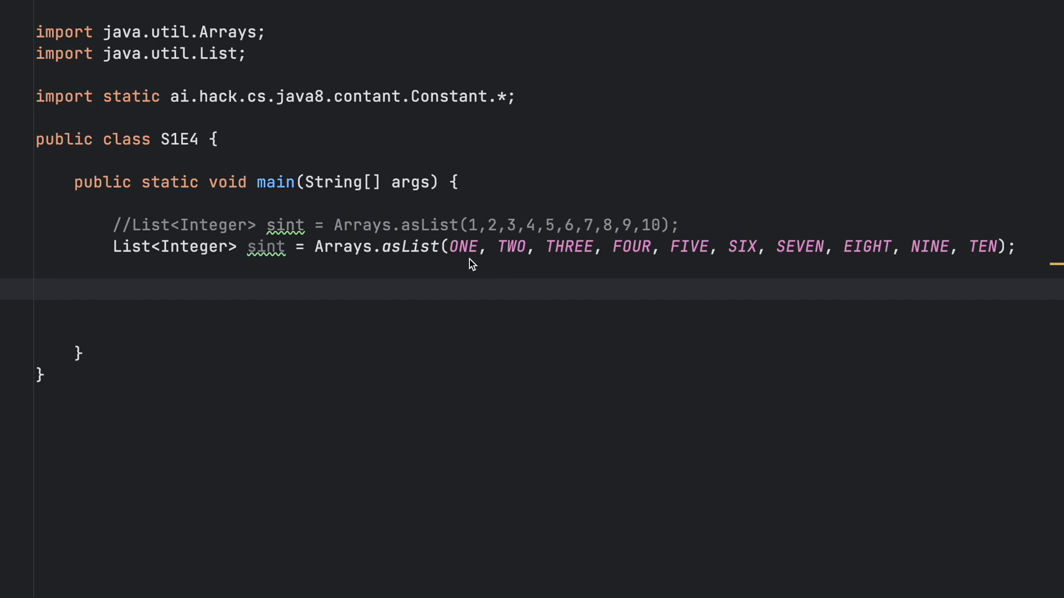
mouse_move(603, 277)
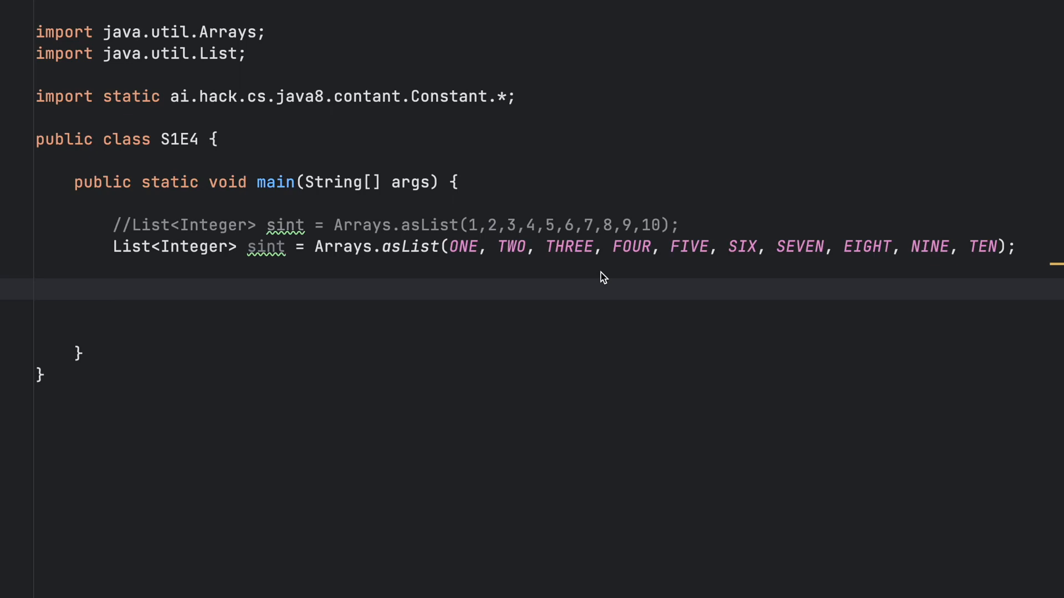
mouse_move(484, 299)
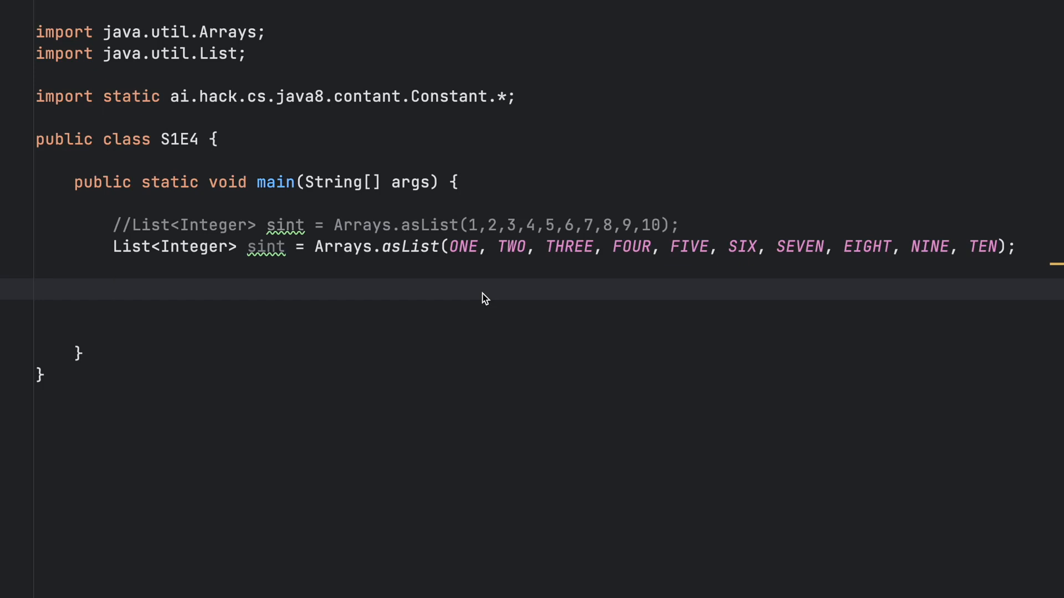
- Stream the sint list, keeping even numbers with filter(q -> q % 2 == 0) and limit(5)
type("s")
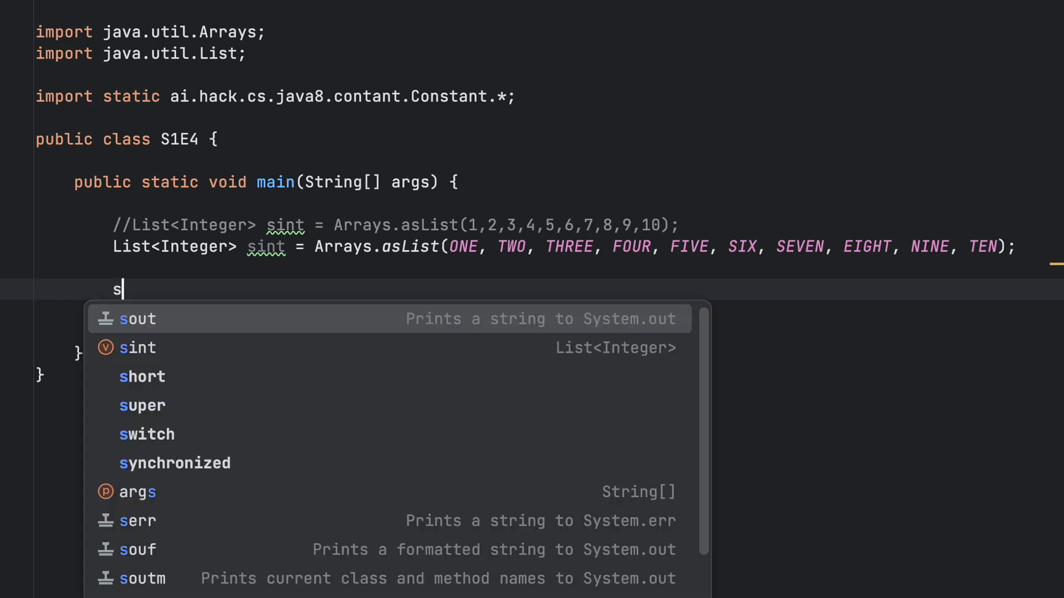
type("int.s")
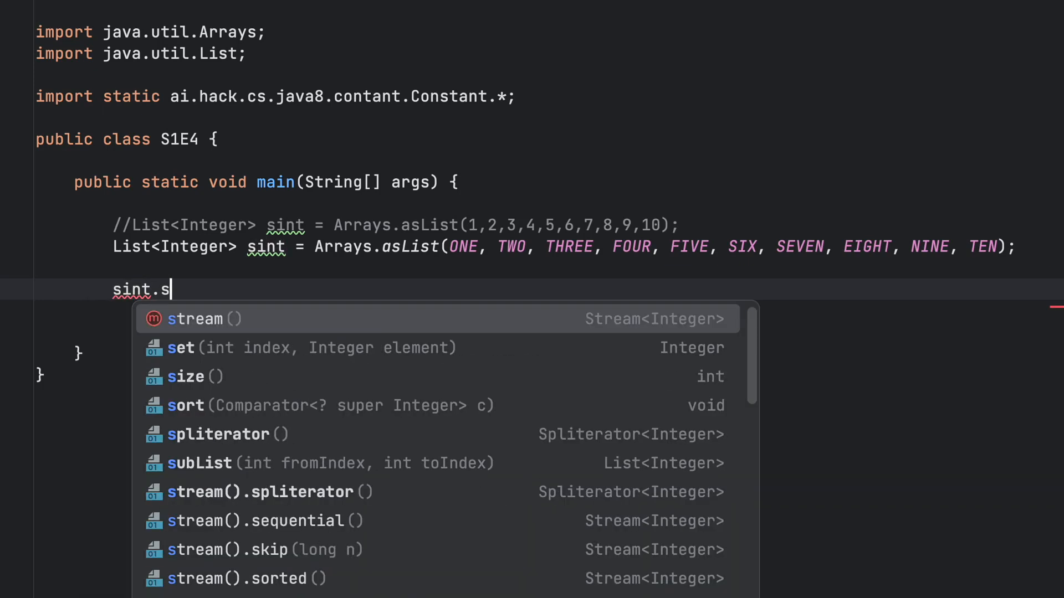
left_click(194, 320)
type(".filter(")
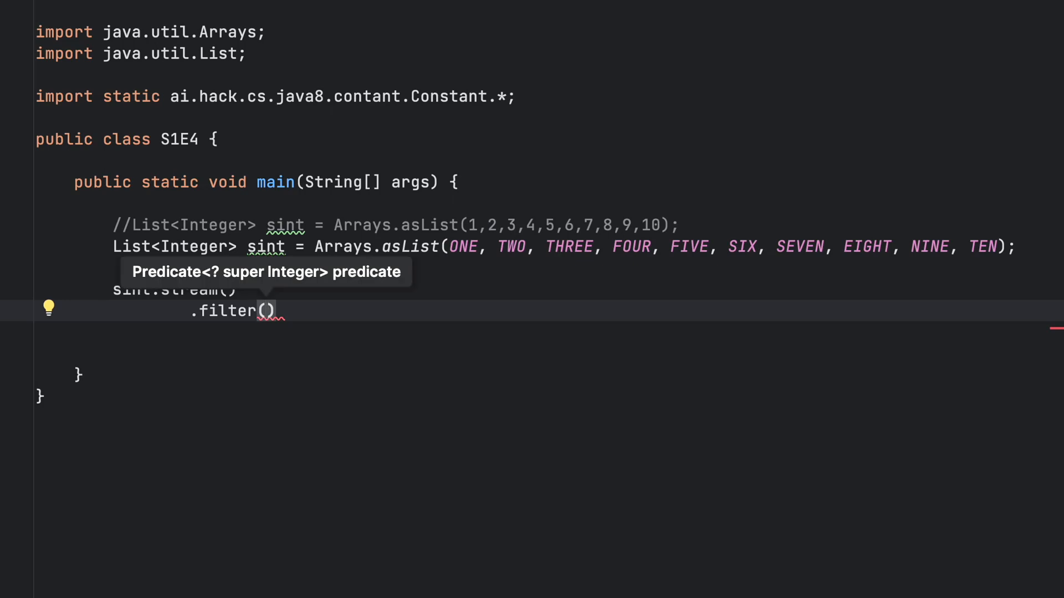
type("q-> q")
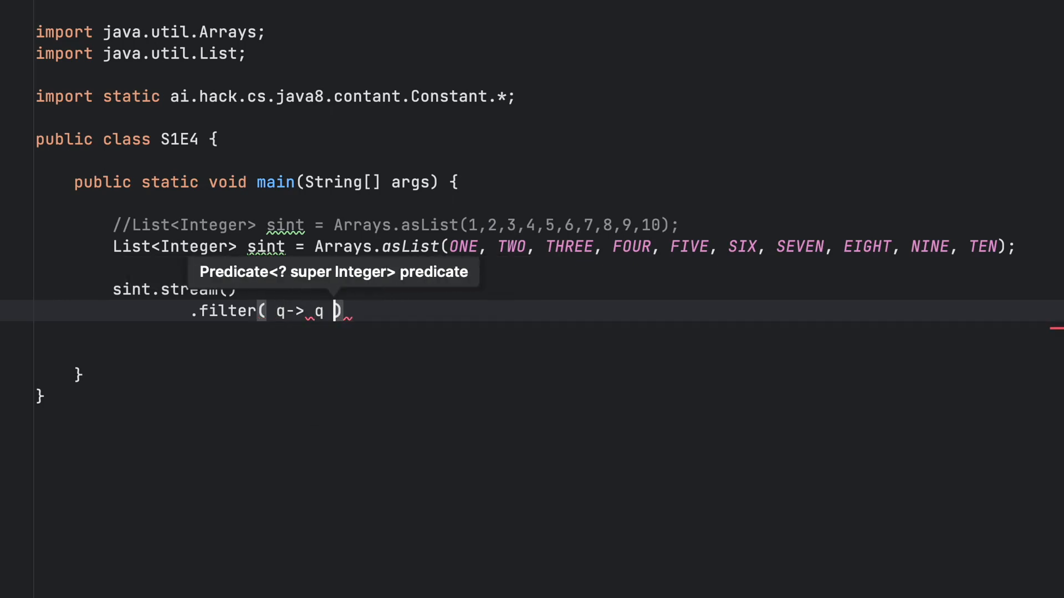
type("% 2")
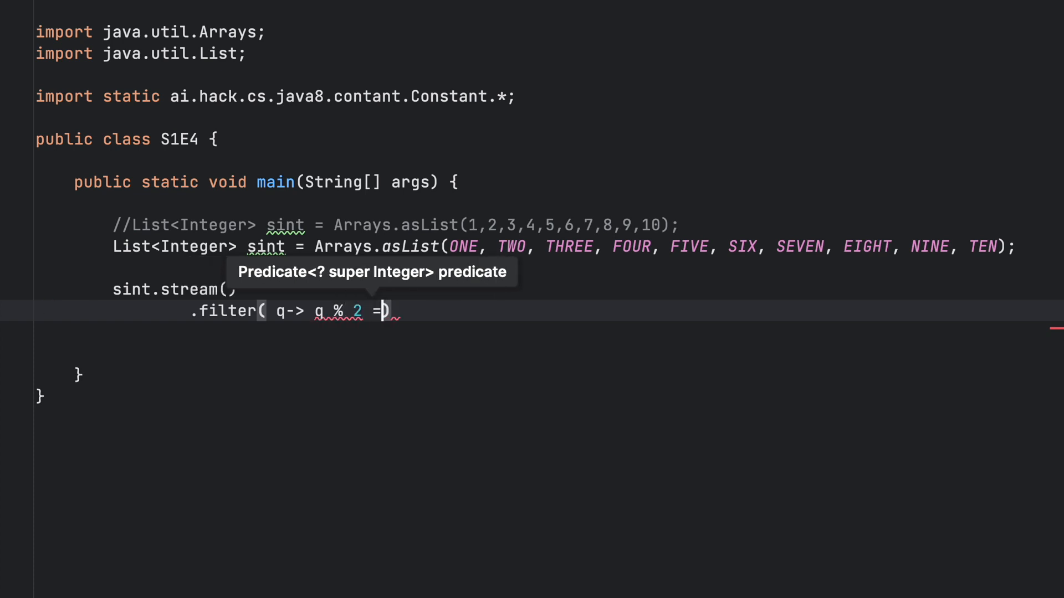
type("= 2)")
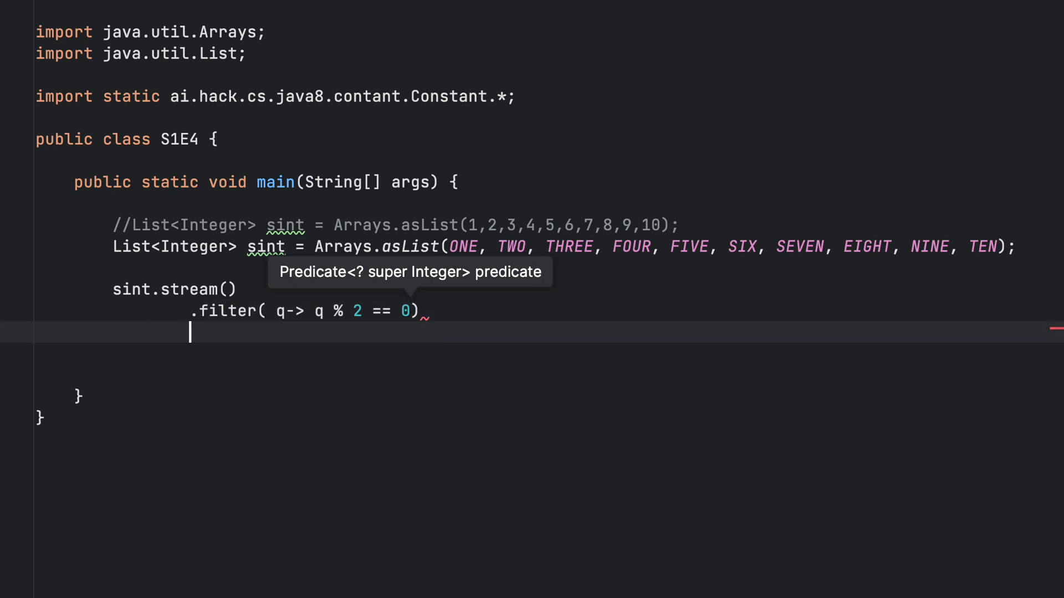
type(".limit(5)")
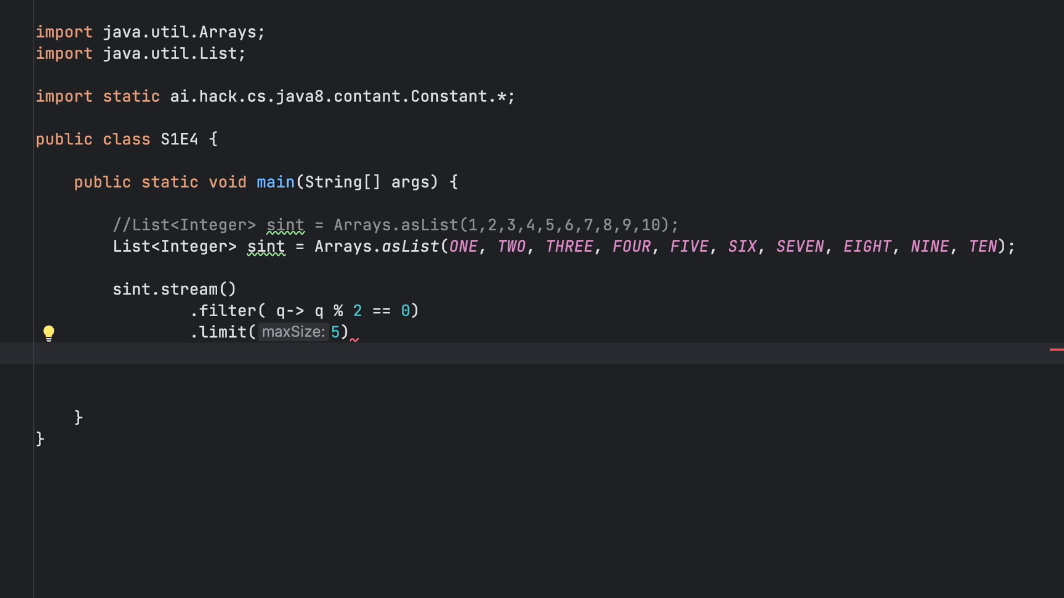
- Finish the chain with .max(Comparator.naturalOrder()).orElse(0), importing Comparator
type(".max")
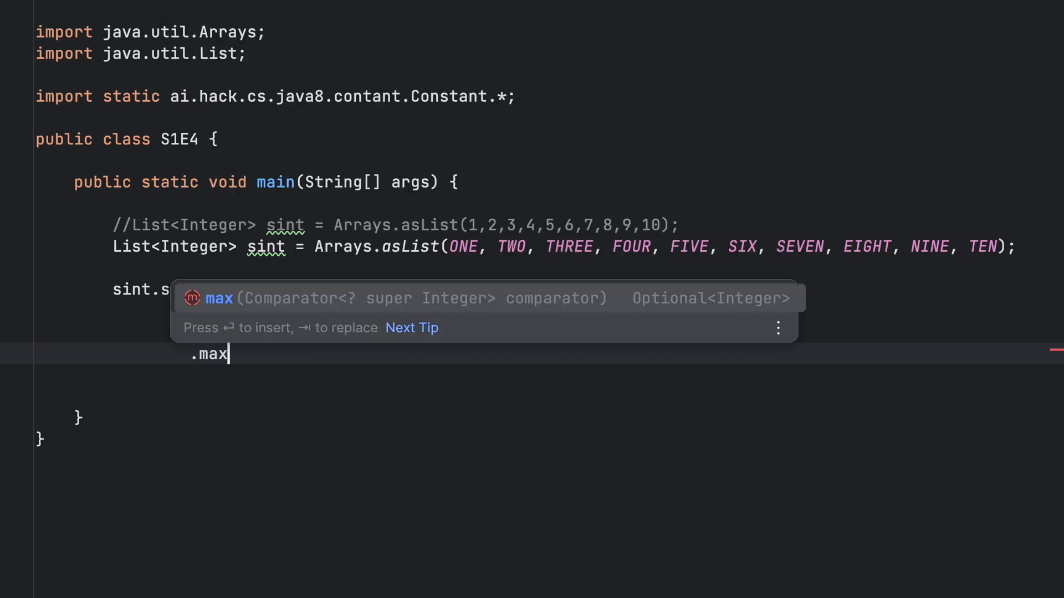
type("(Comp")
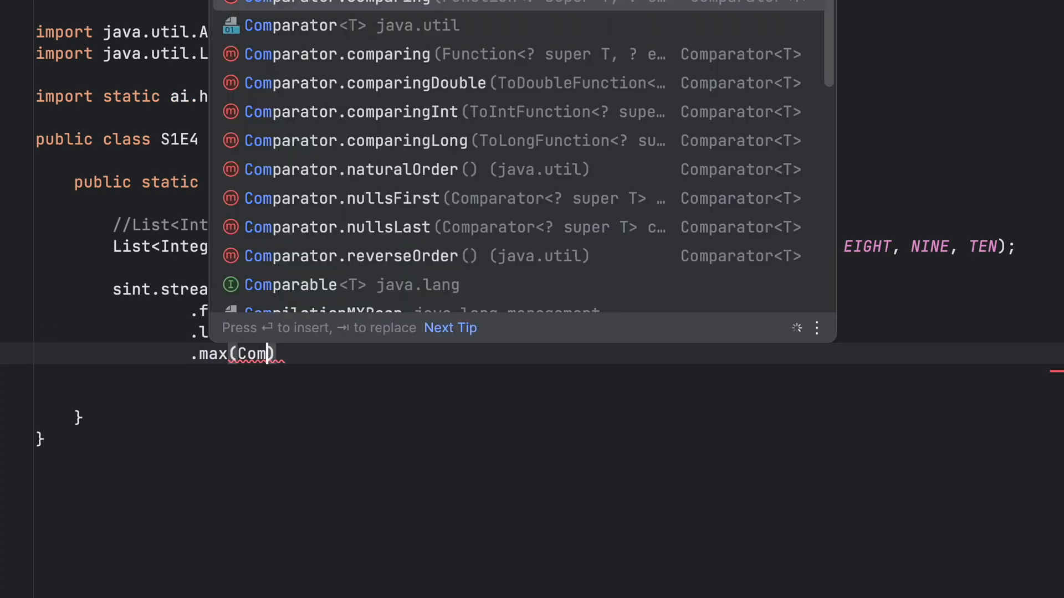
left_click(336, 55)
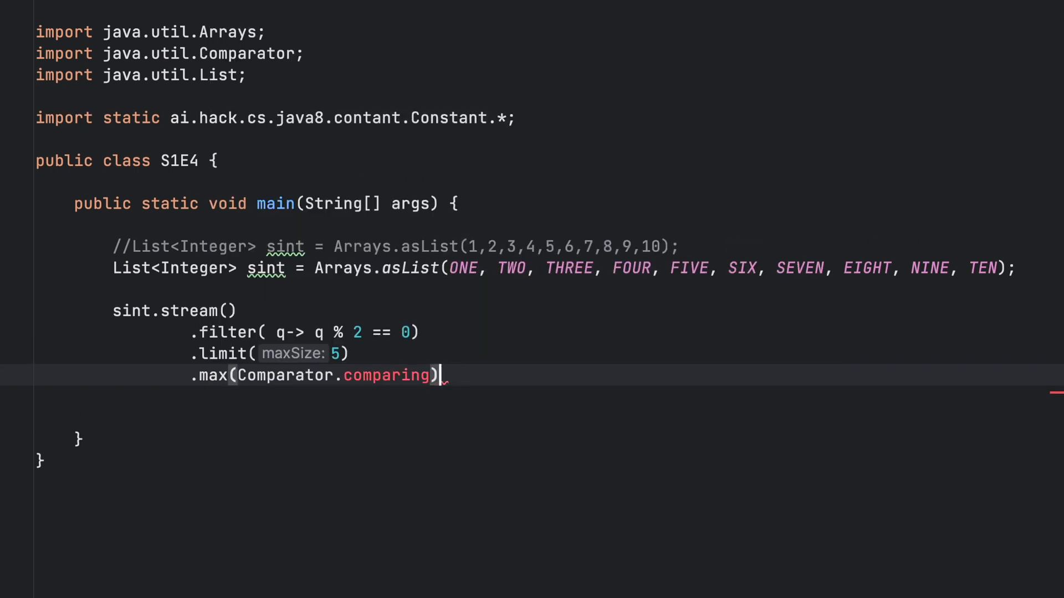
key("Backspace")
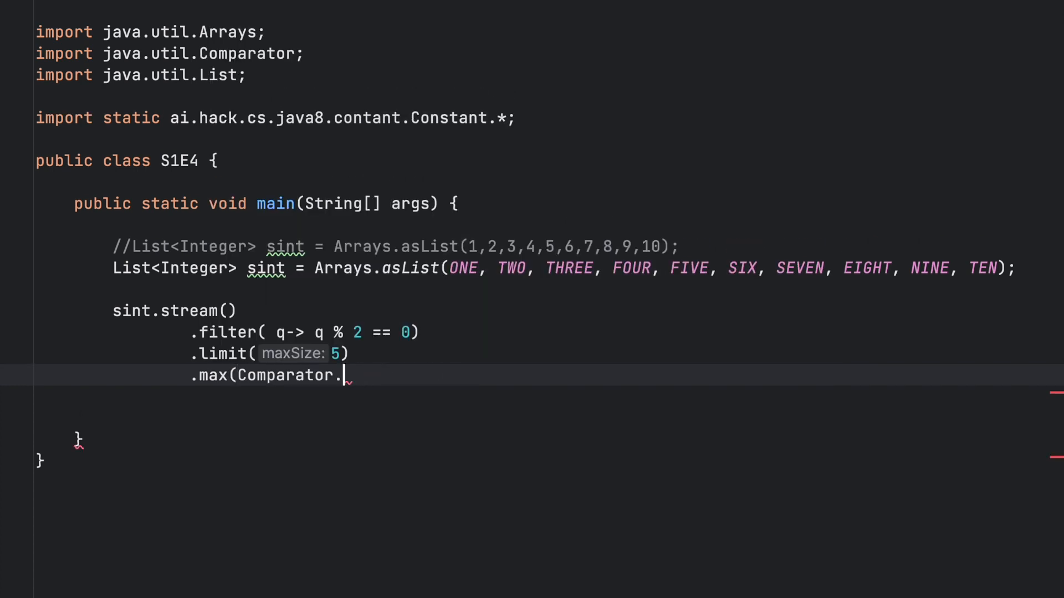
type("naturalOrder())")
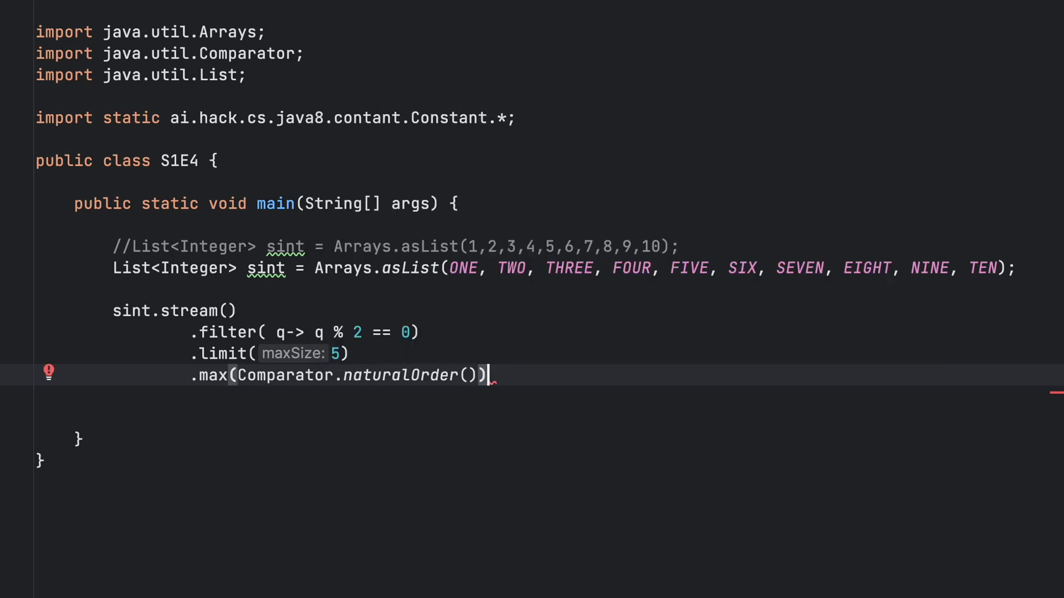
type(".orElse(0")
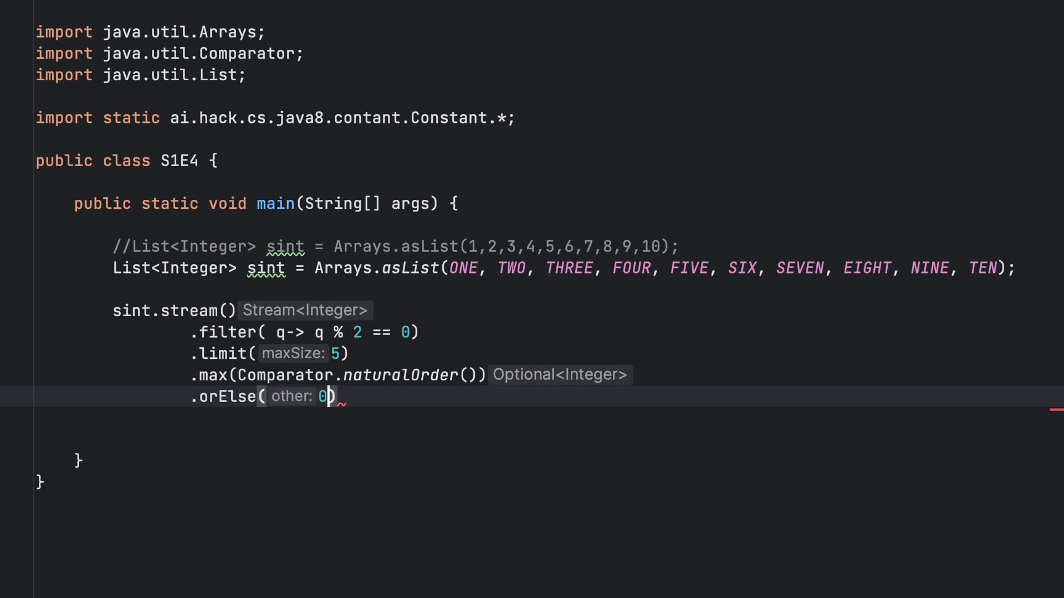
type(";")
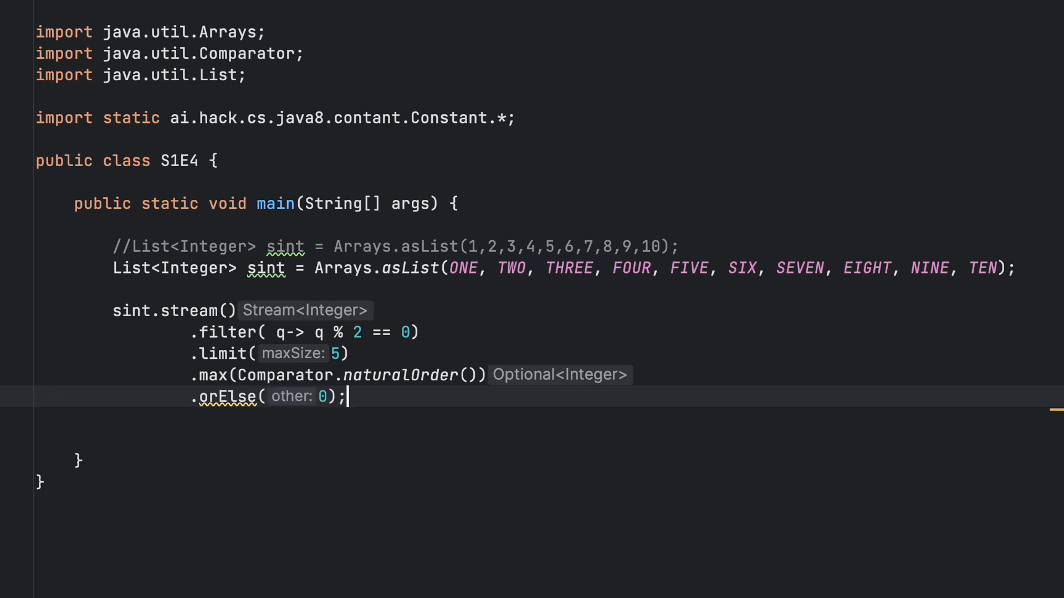
type("sou")
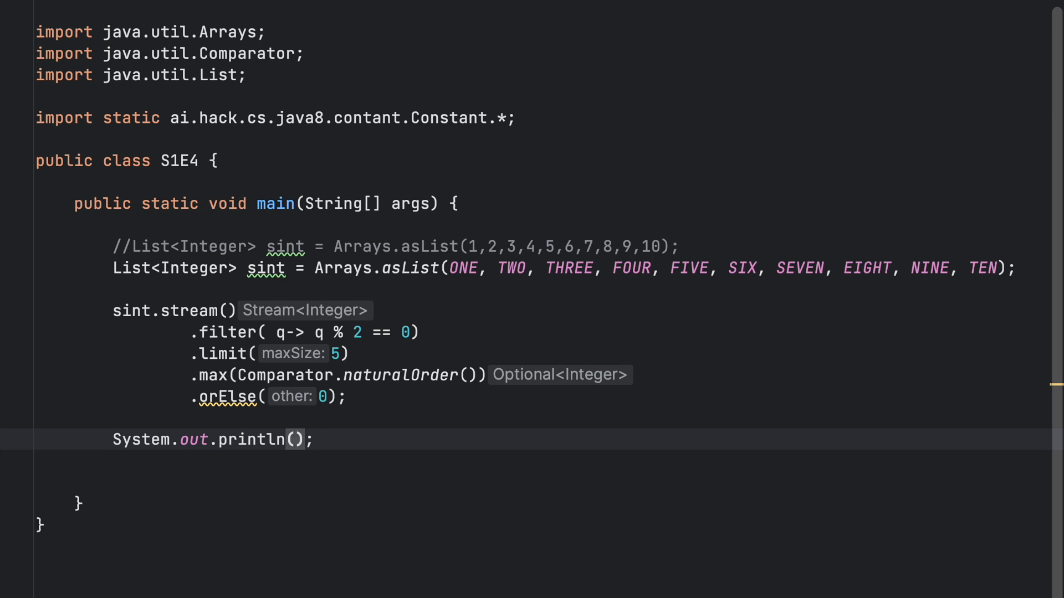
- Store the stream result in int evenNumber and print it, correcting the evenNUmber typo
type("evenNum")
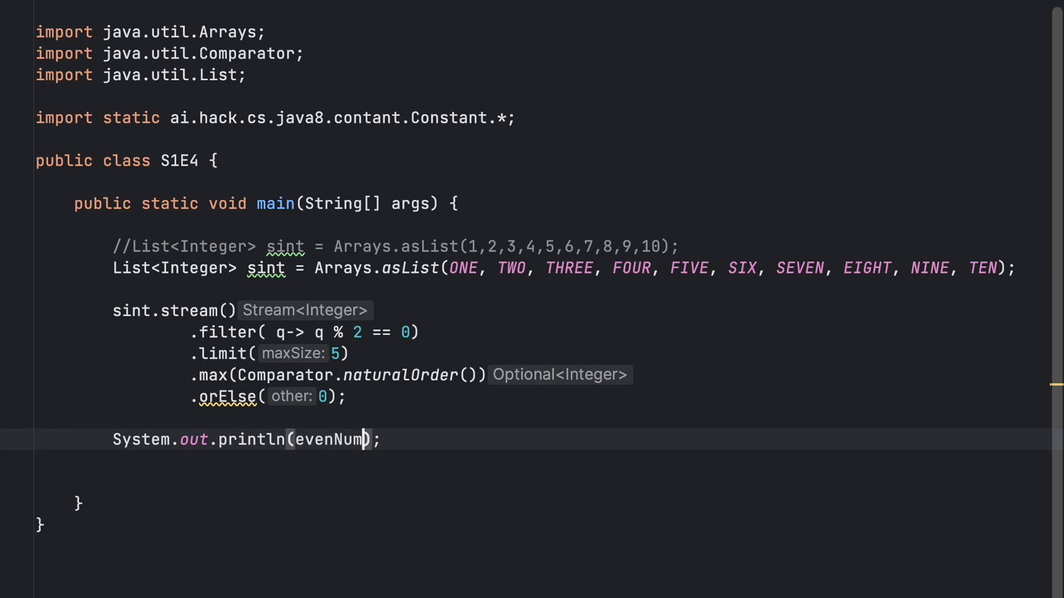
type("ber")
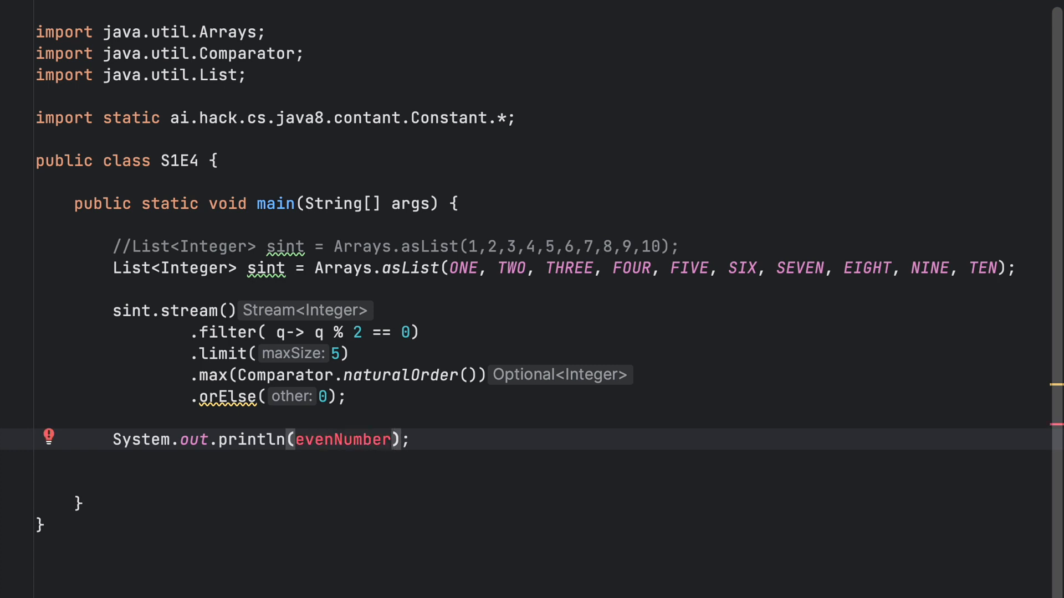
type("int")
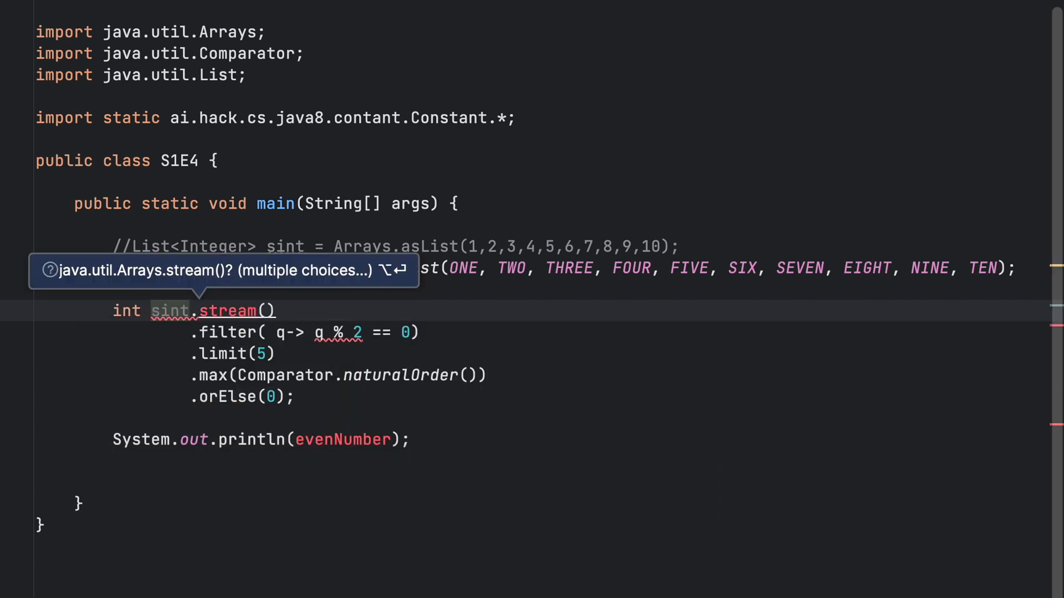
type("evenNUmber =")
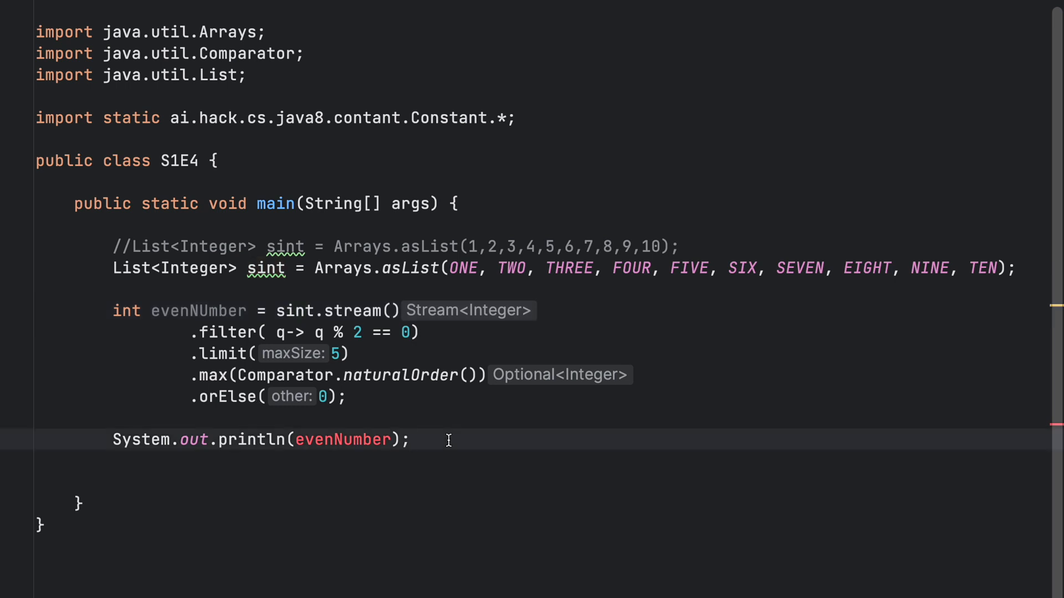
left_click(208, 311)
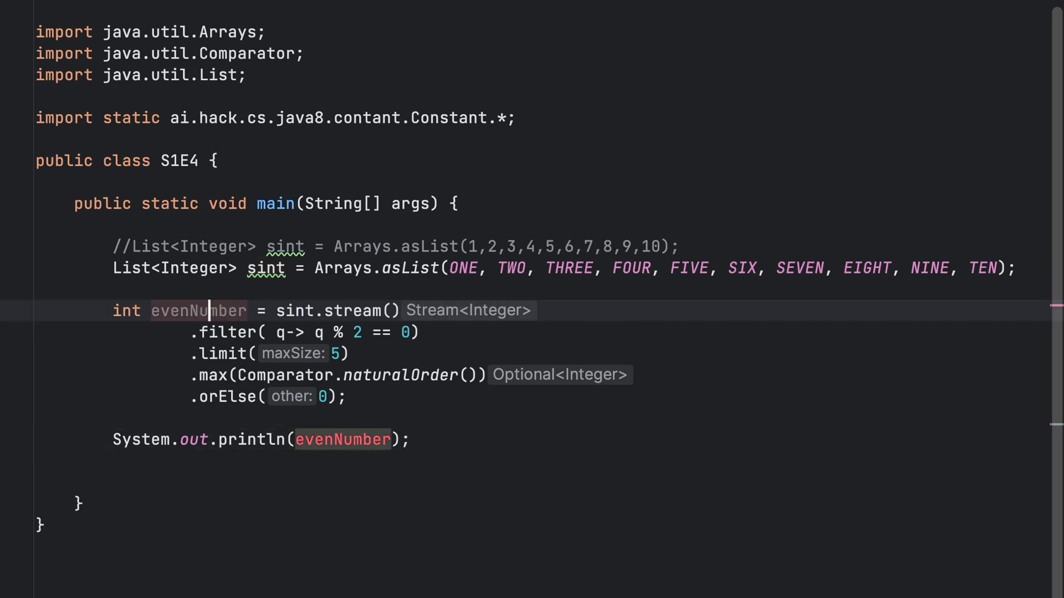
left_click(437, 440)
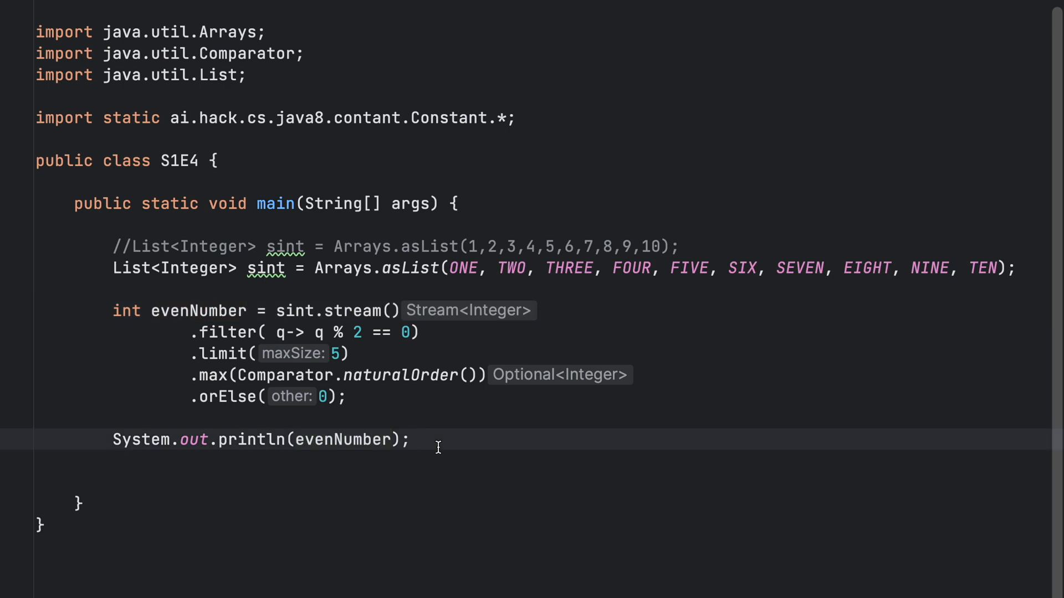
- Run S1E4 and check the Run window output of 10
left_click(13, 468)
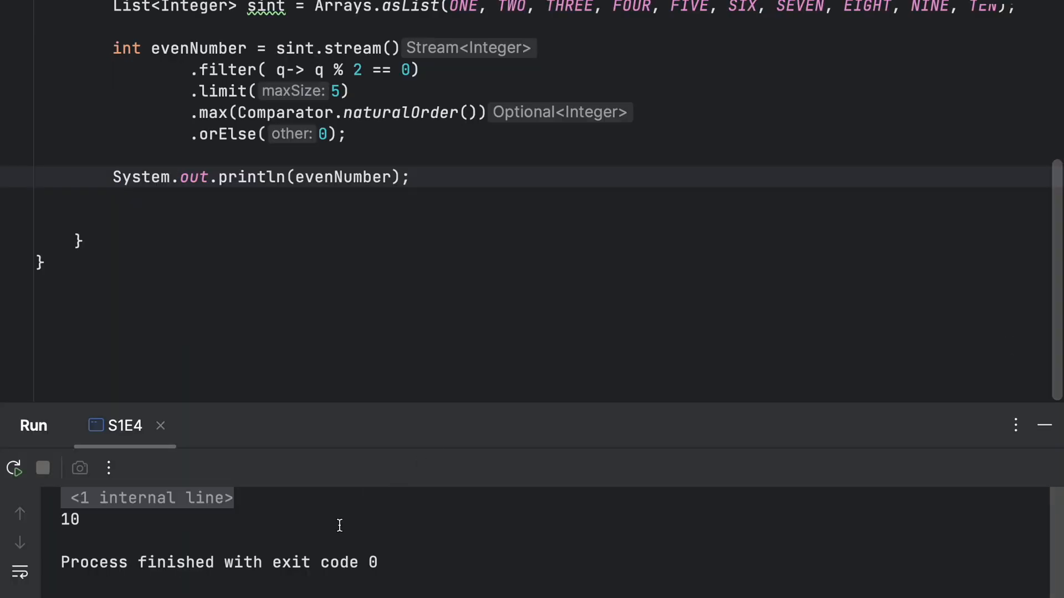
mouse_move(110, 520)
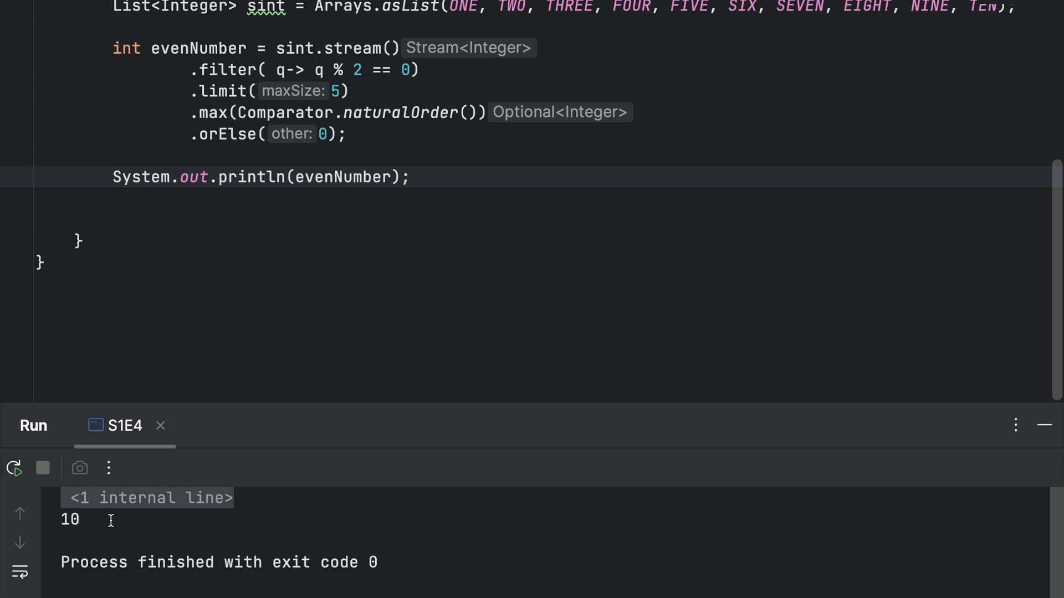
mouse_move(451, 297)
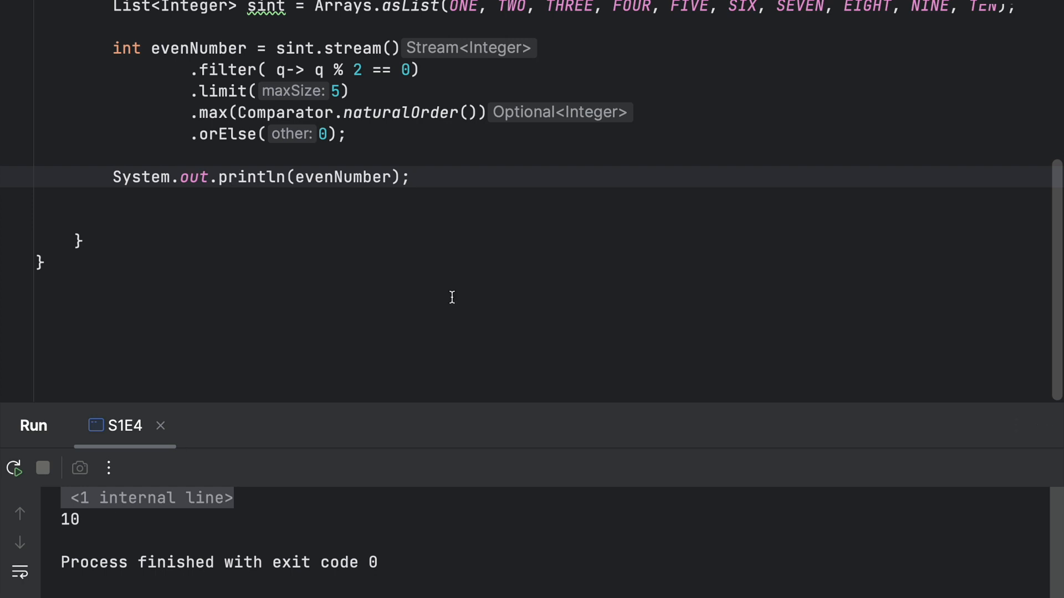
scroll("up", 3)
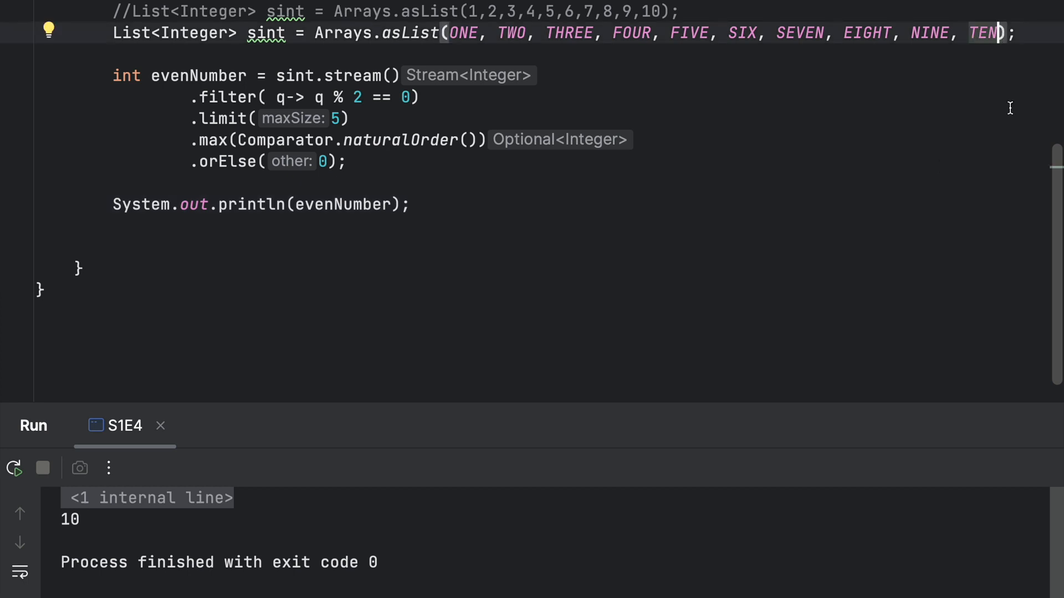
- Remove TEN from the constants list and rerun, which prints 6
key("Backspace")
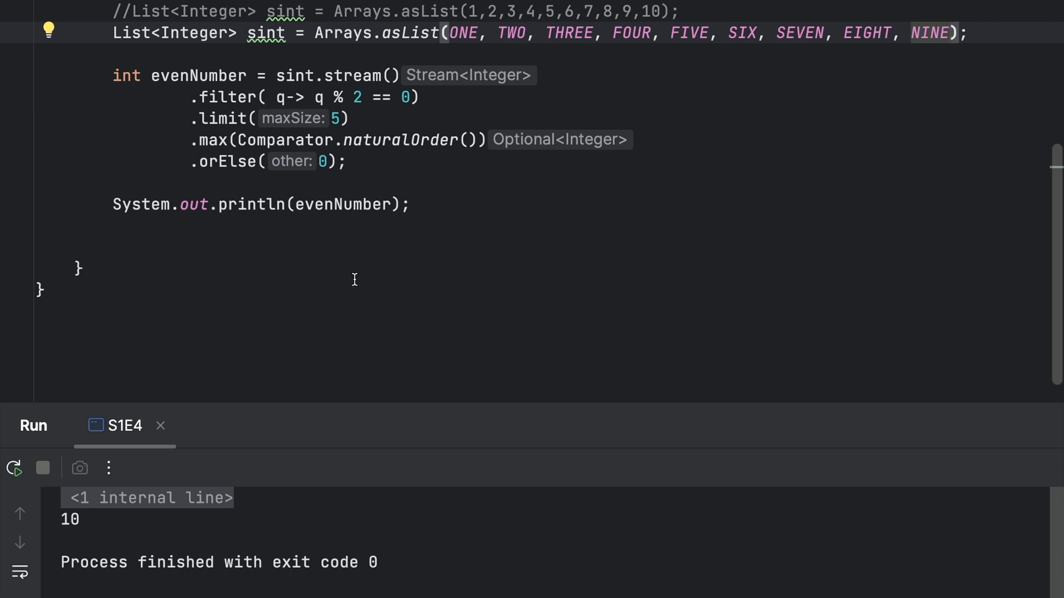
left_click(79, 268)
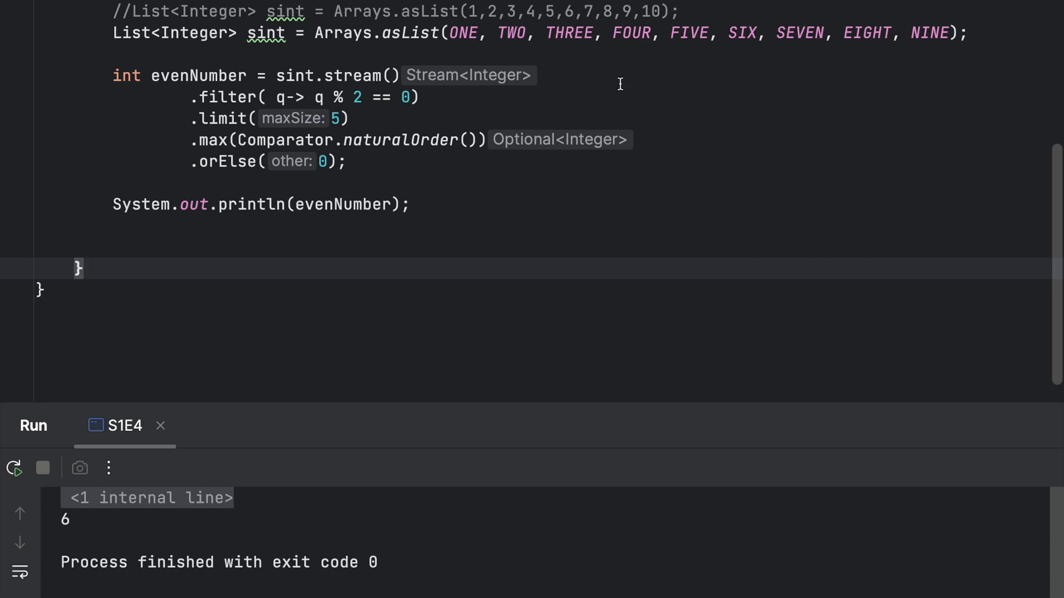
mouse_move(585, 81)
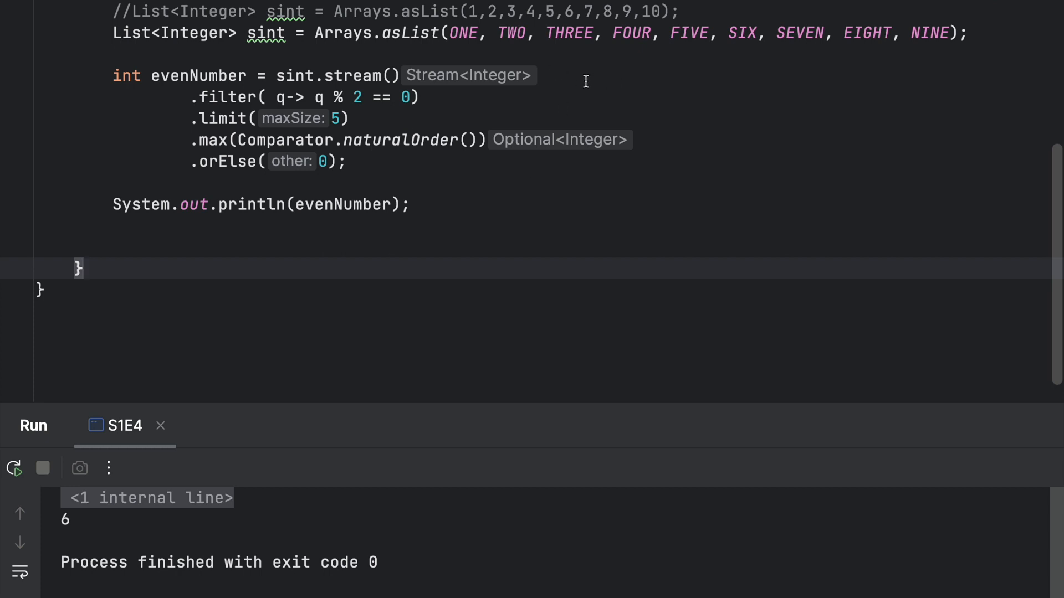
mouse_move(865, 78)
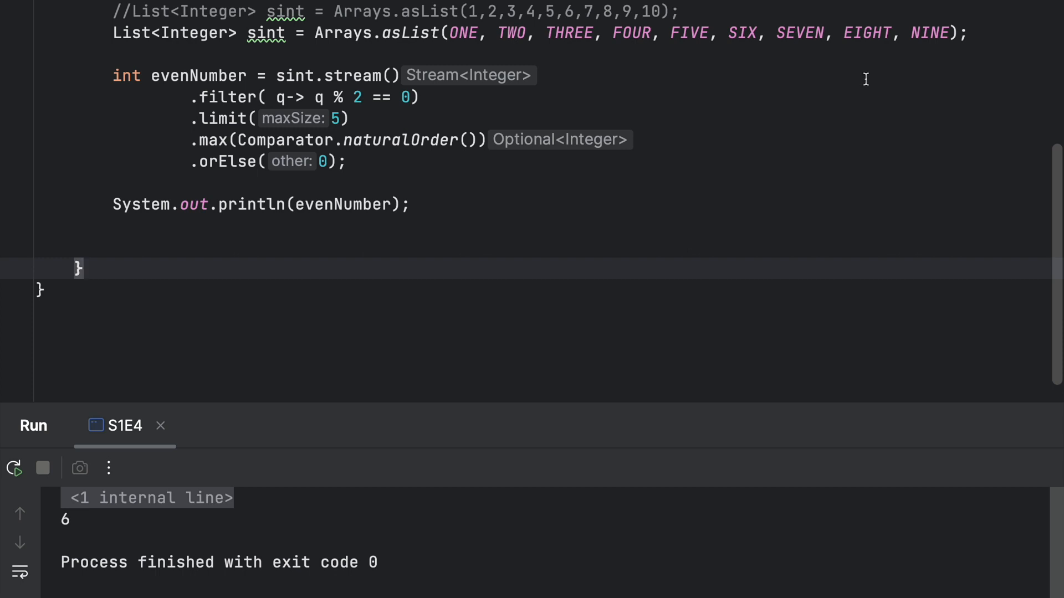
mouse_move(285, 330)
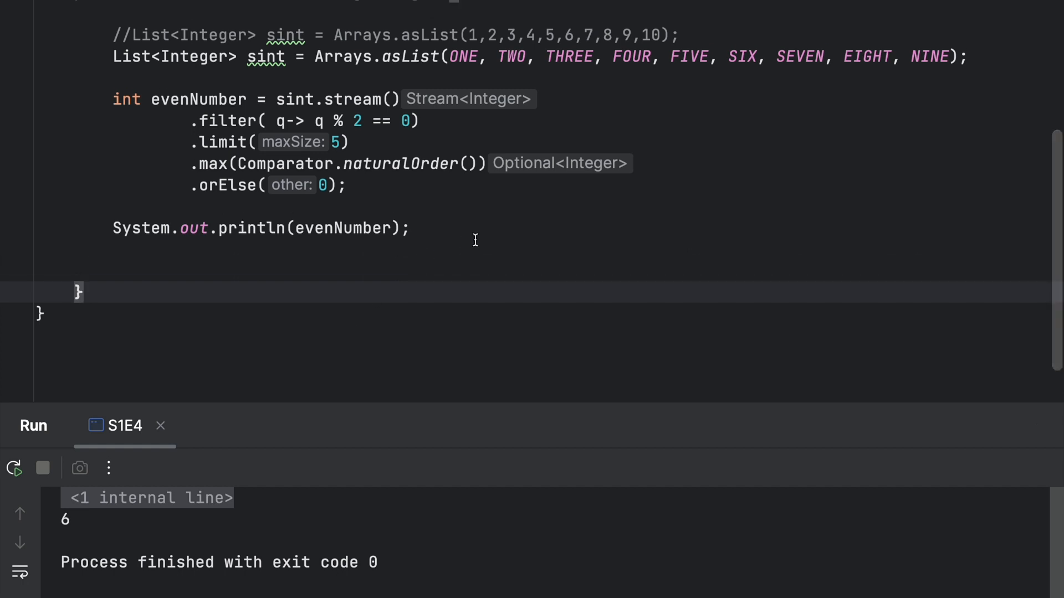
mouse_move(346, 176)
type("in")
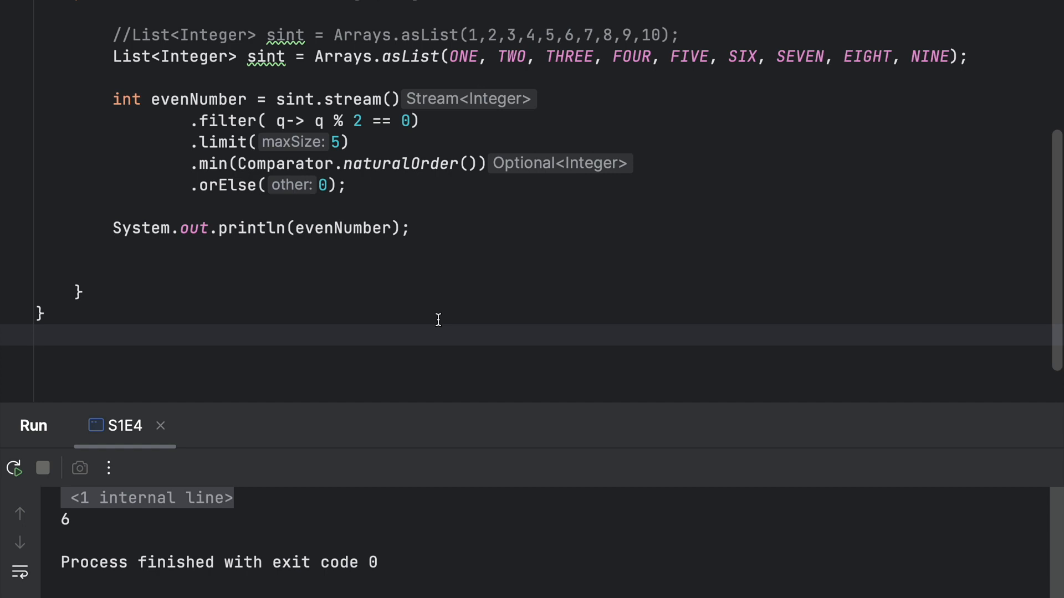
- Rerun the program using min instead of max, which prints 2
left_click(13, 468)
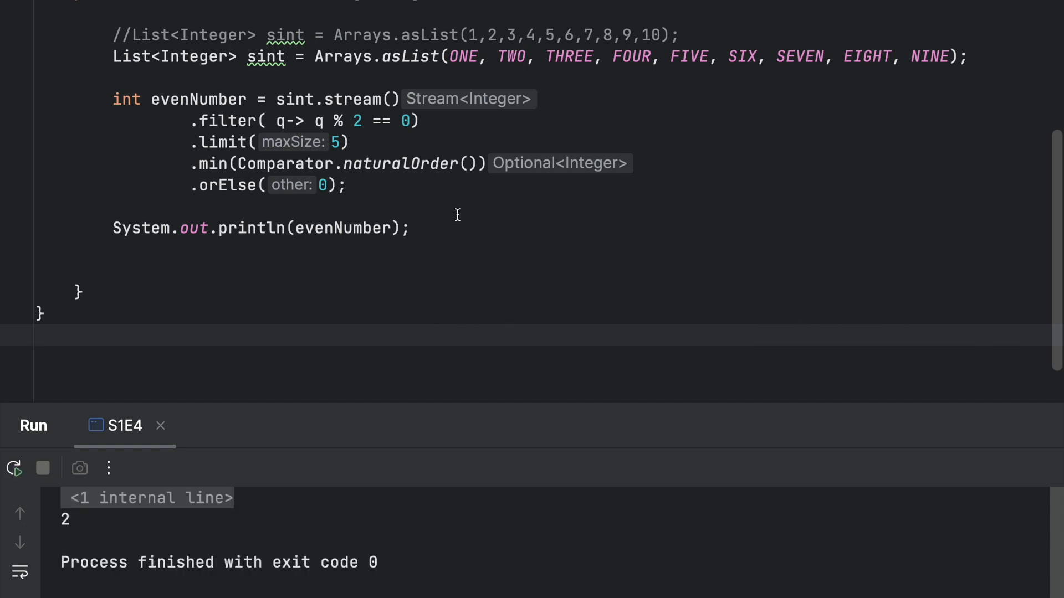
mouse_move(228, 185)
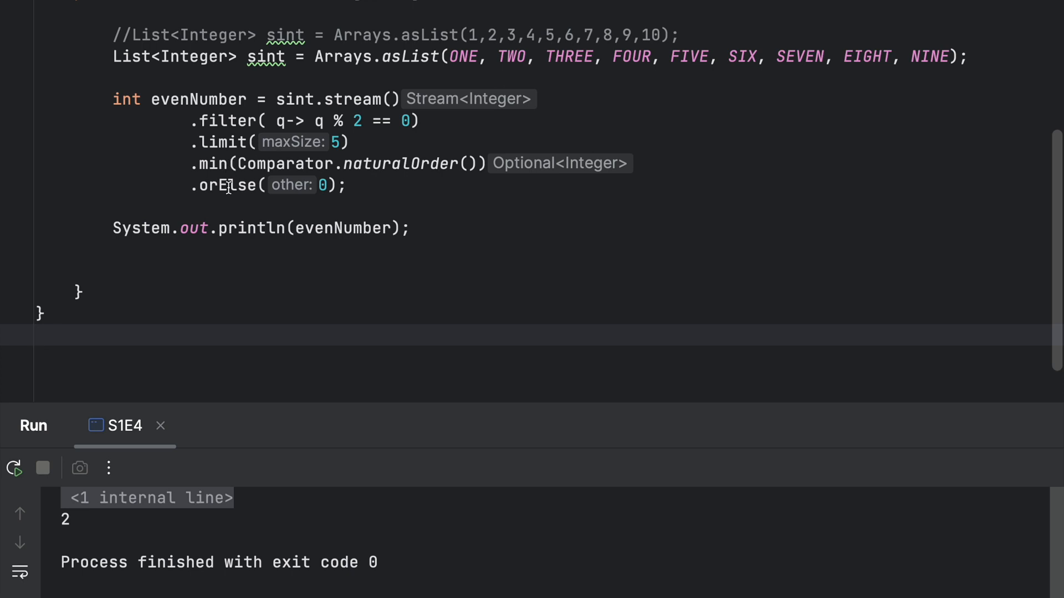
mouse_move(78, 525)
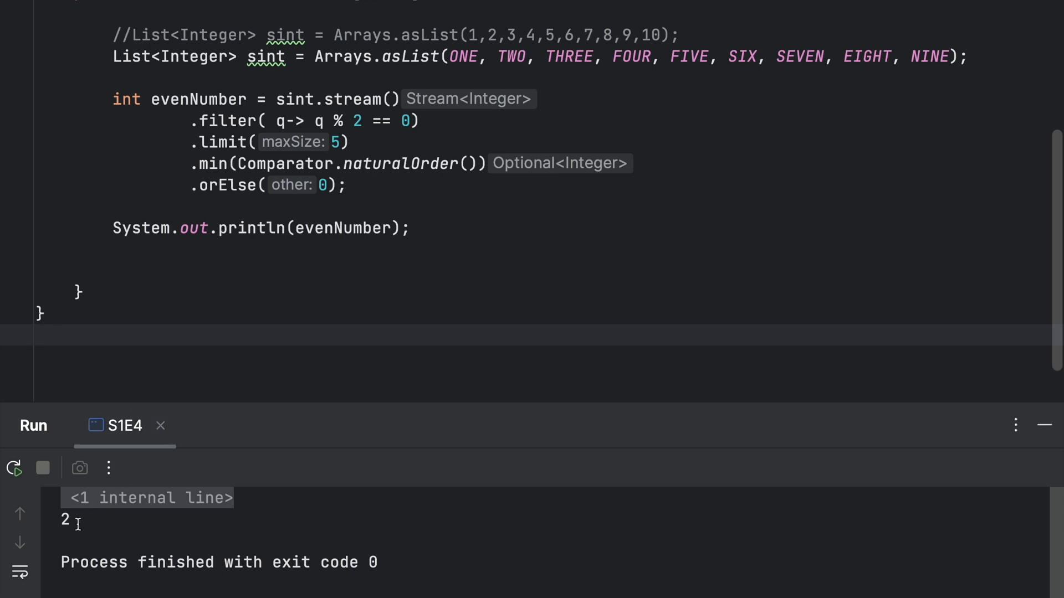
mouse_move(326, 347)
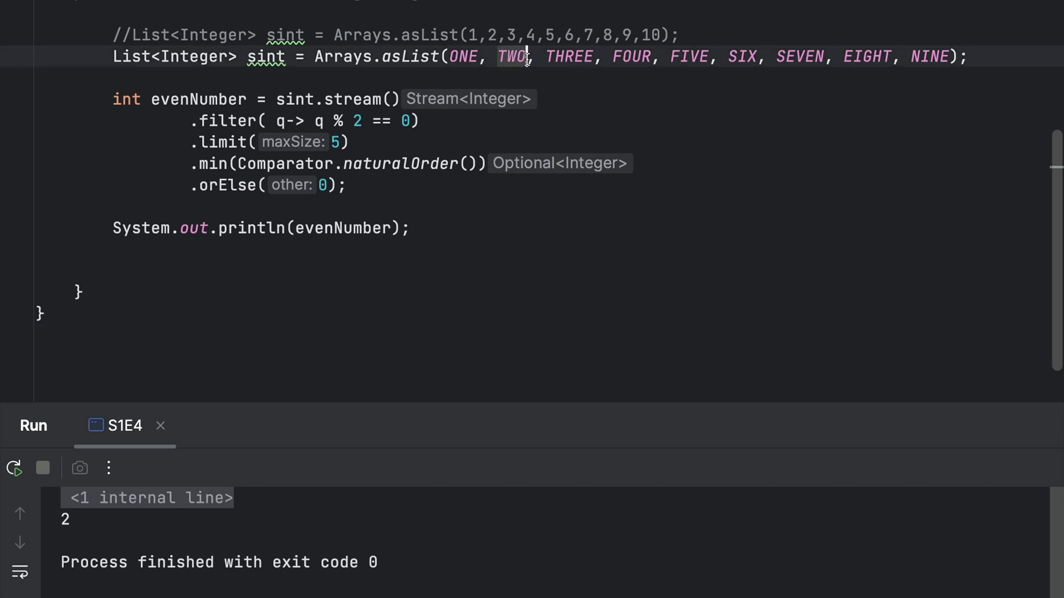
- Remove TWO from the constants list, rerun to print 4, and activate the numeric 1–10 list
key("Backspace")
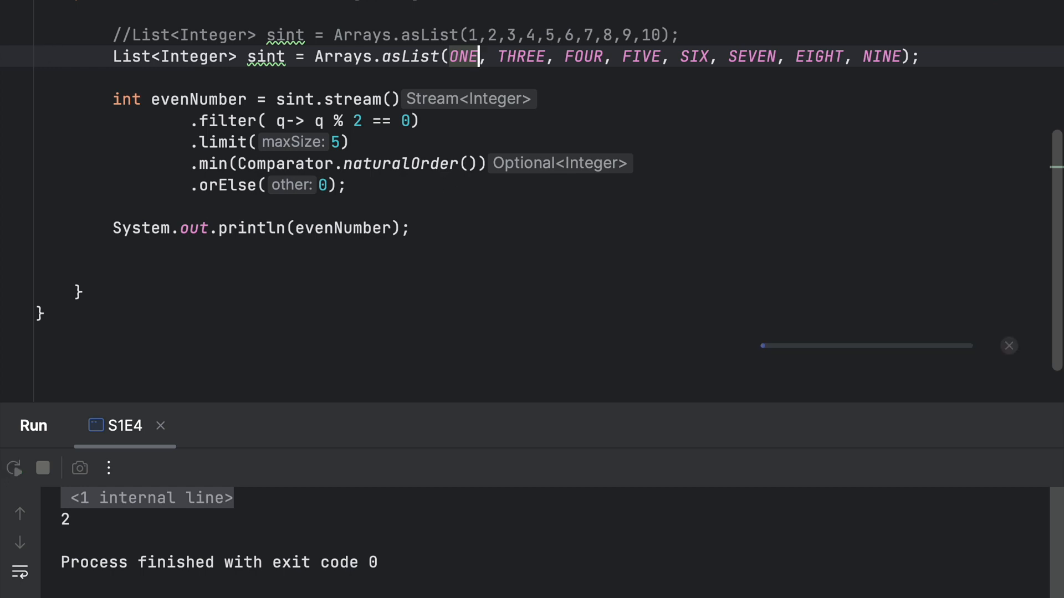
left_click(13, 468)
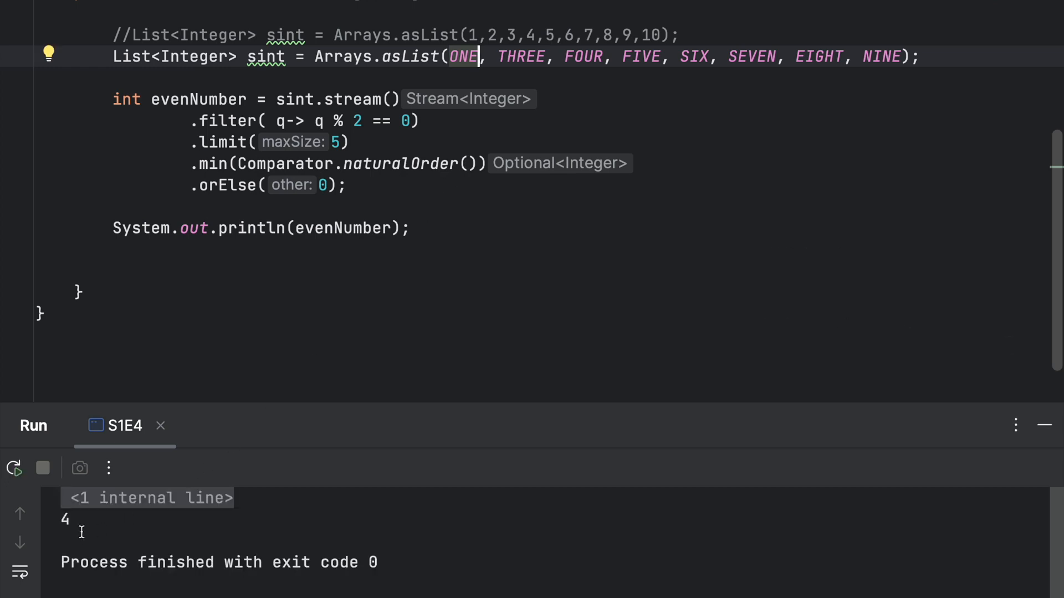
scroll("up", 3)
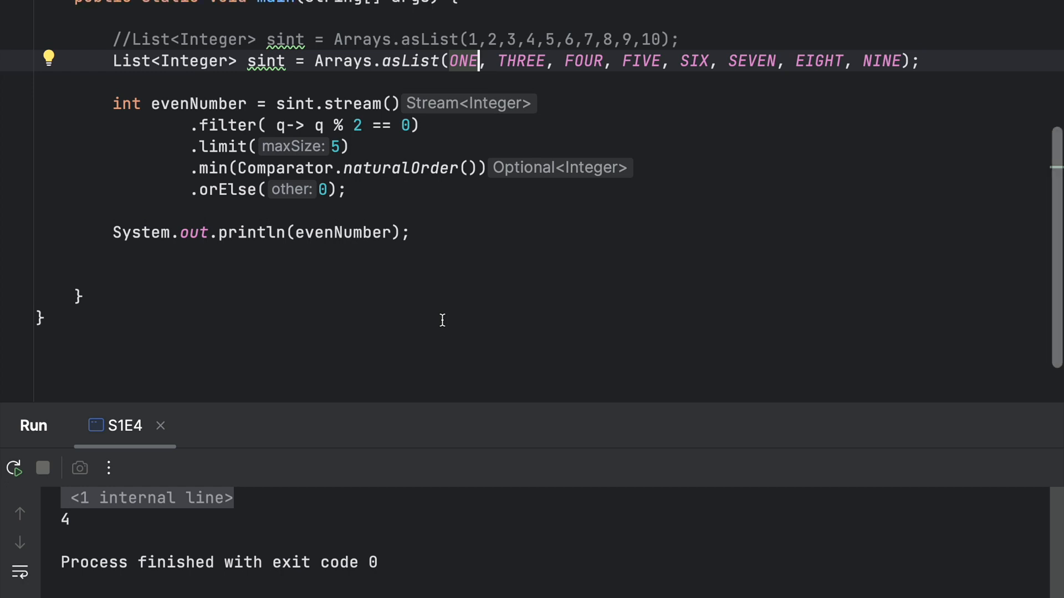
scroll("down", 3)
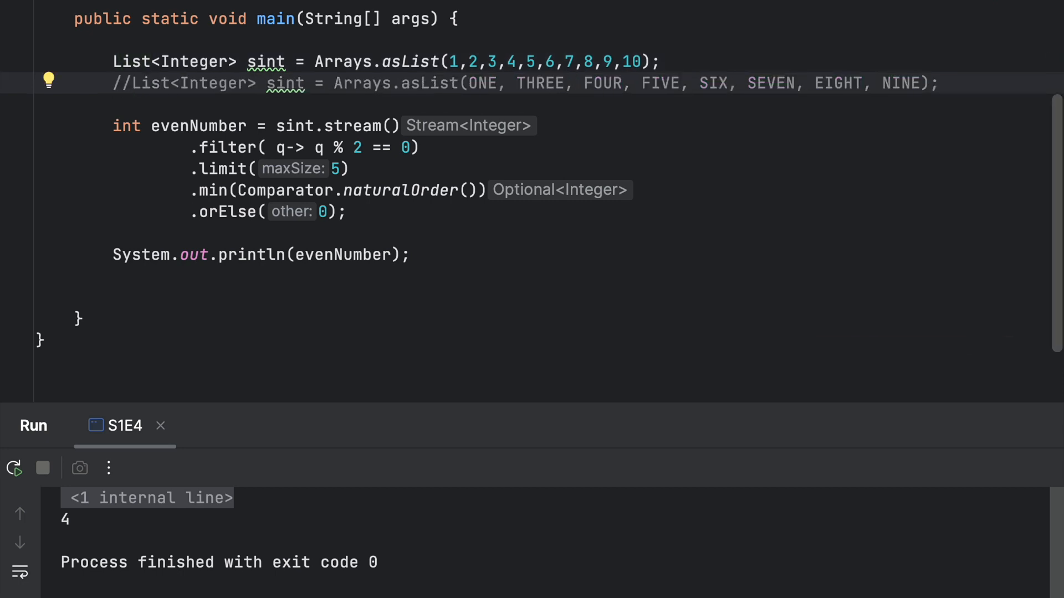
mouse_move(442, 285)
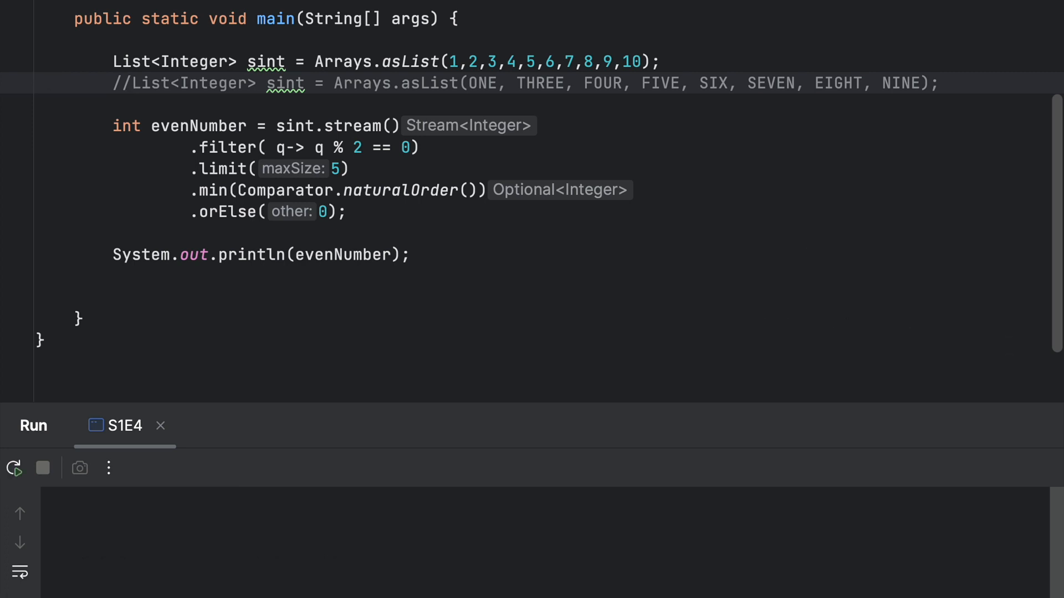
- Run the program with the numeric 1–10 list active, printing 2
left_click(13, 468)
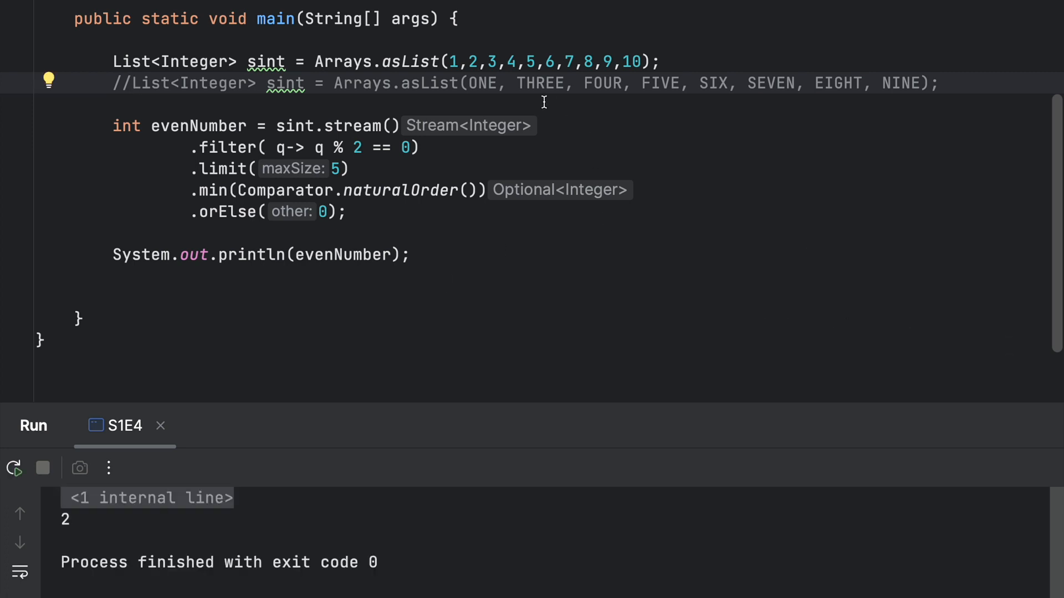
mouse_move(275, 105)
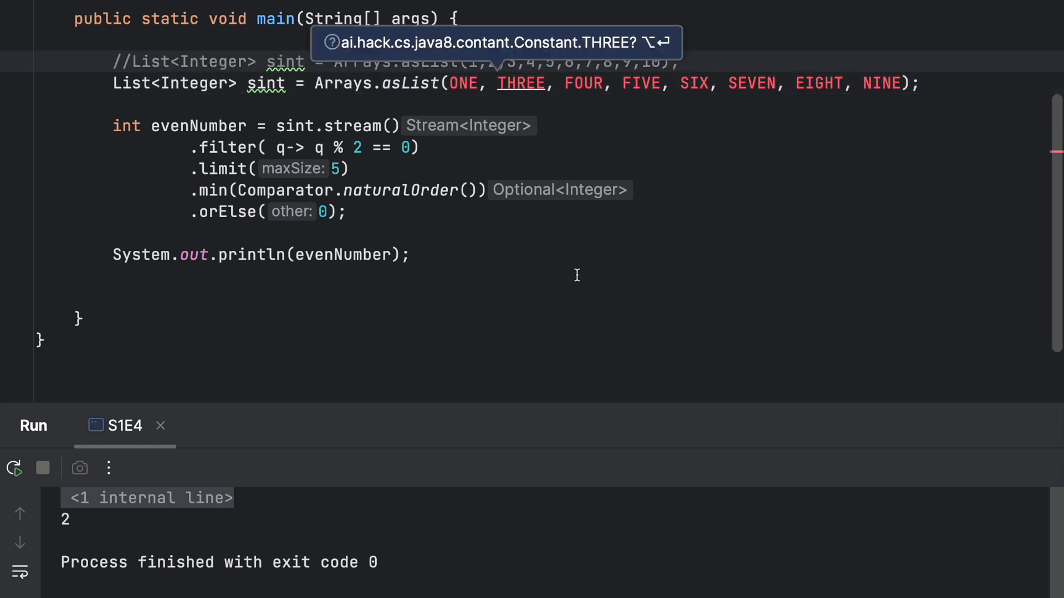
- Add a static wildcard import of Constant so the list's constants resolve
scroll("up", 3)
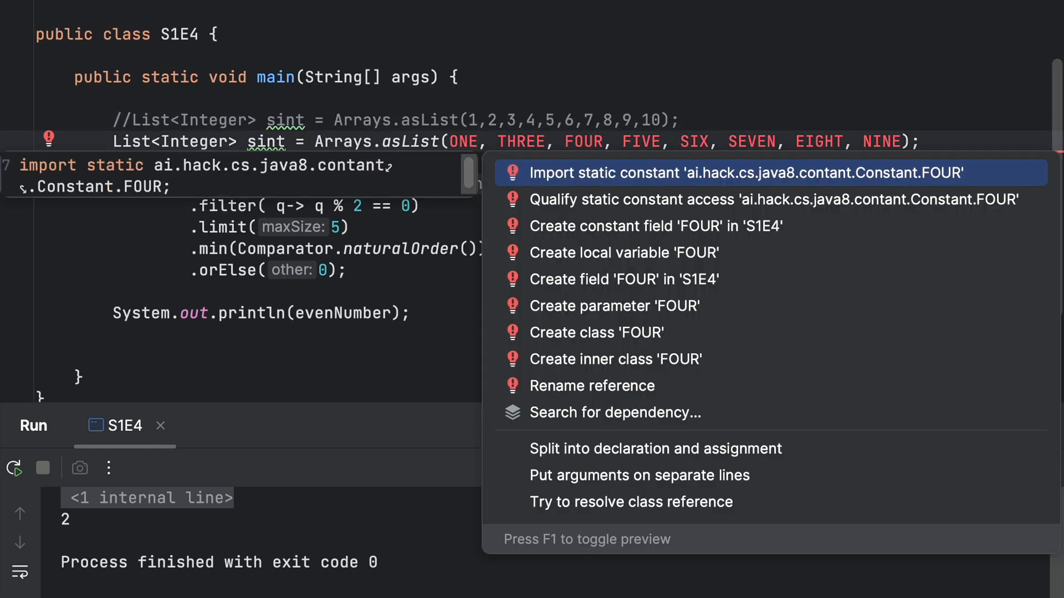
mouse_move(641, 84)
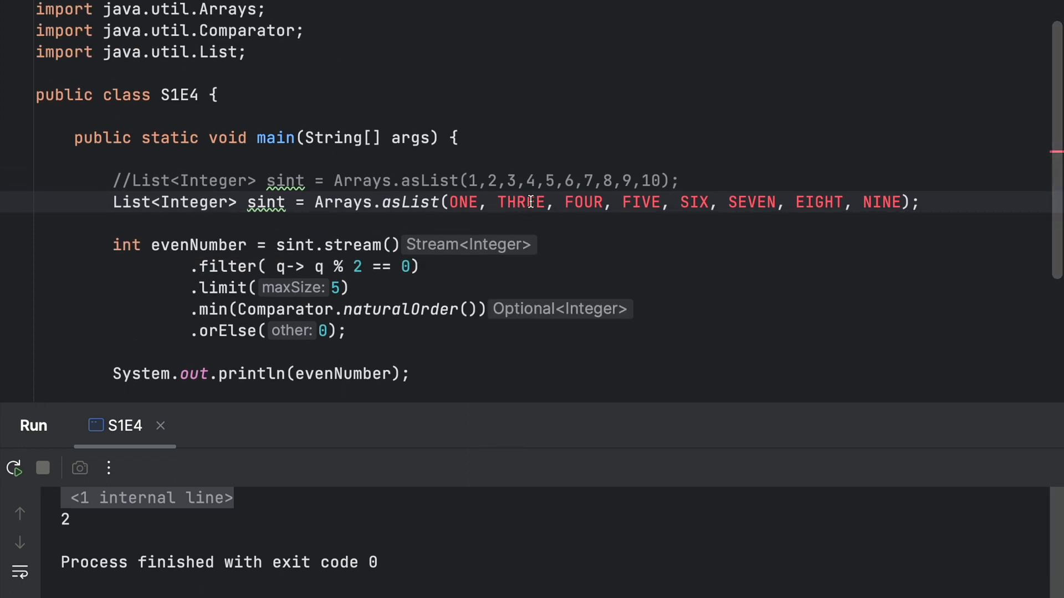
left_click(584, 202)
type("import static ai.hack.cs.java8.contant.Constant.*;")
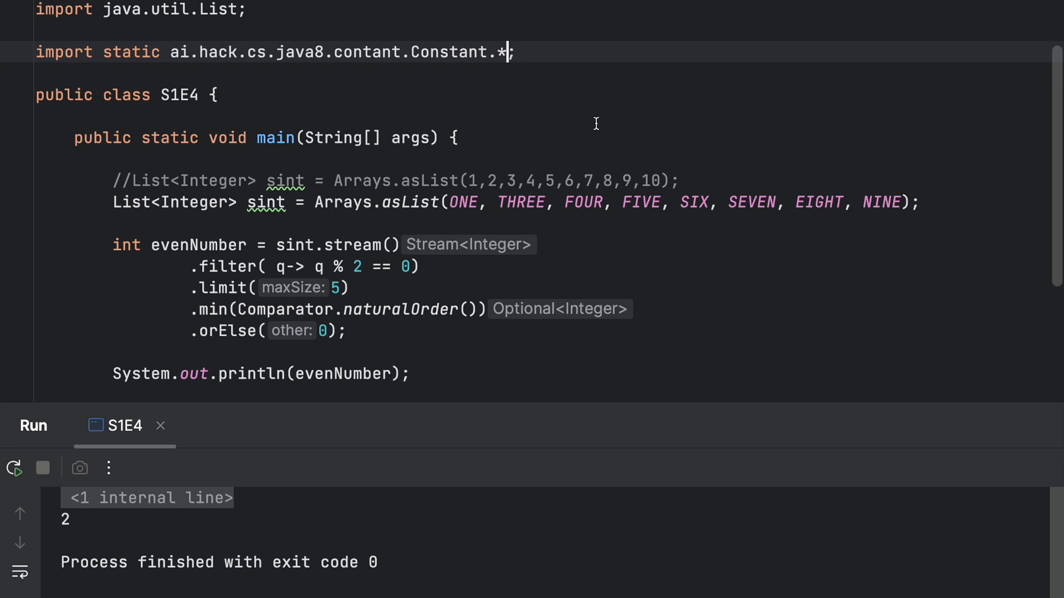
scroll("down", 3)
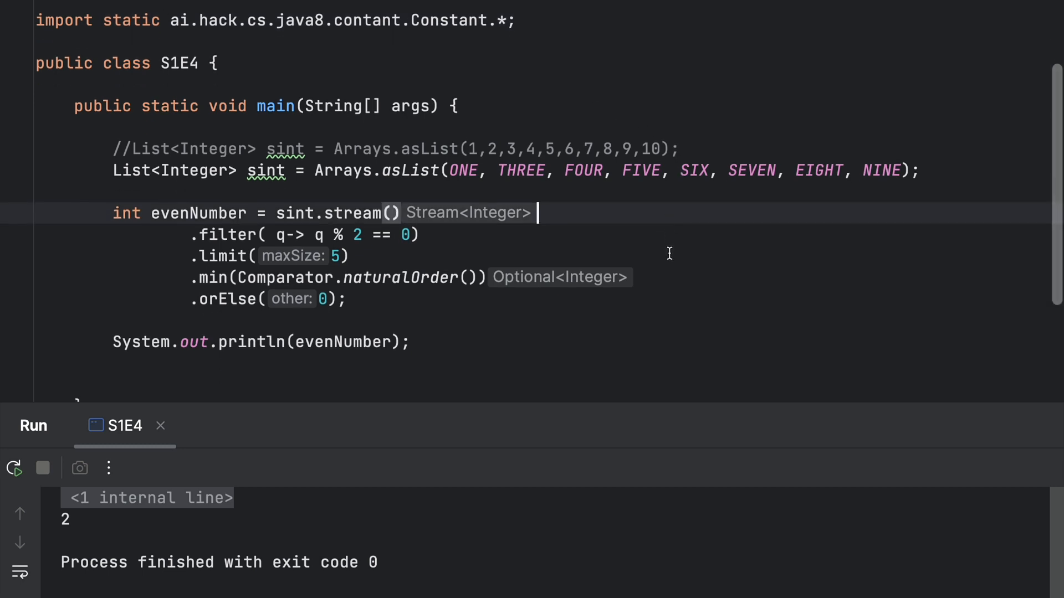
mouse_move(683, 148)
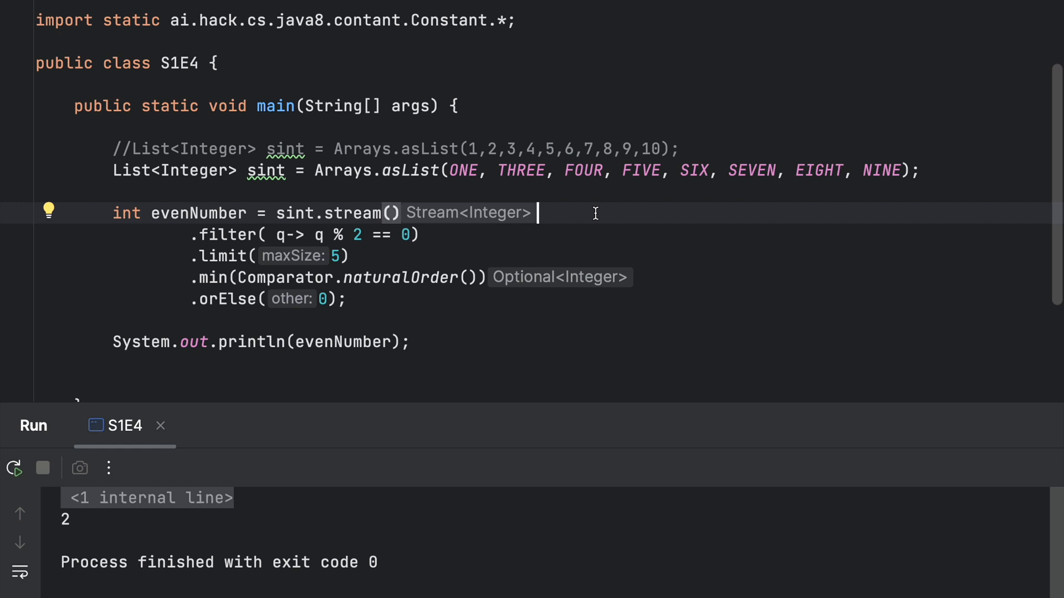
mouse_move(516, 189)
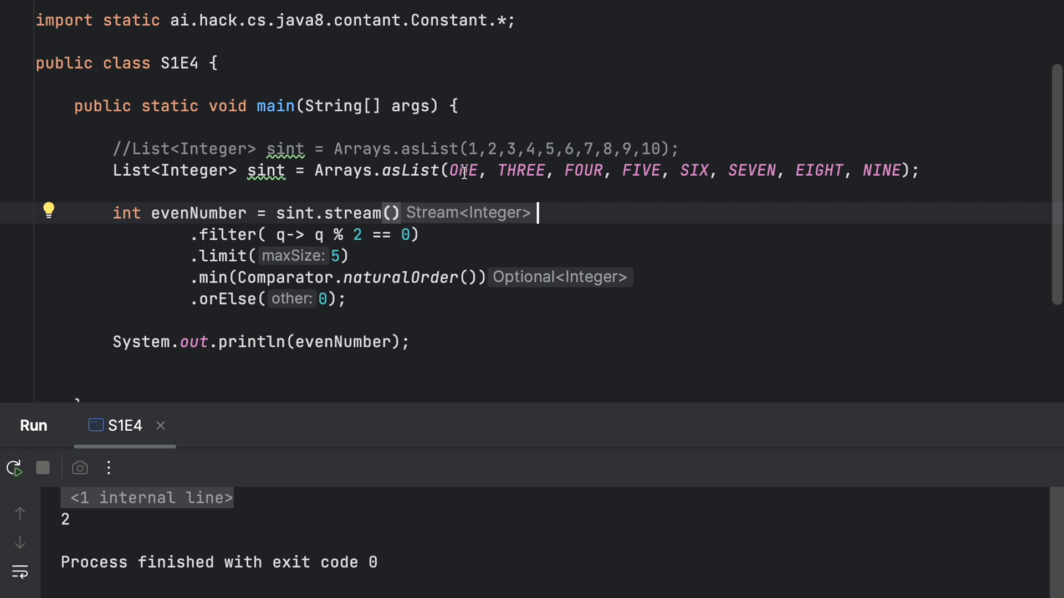
- Jump from ONE into the Constant class and change its value from 1 to 1111
left_click(464, 171)
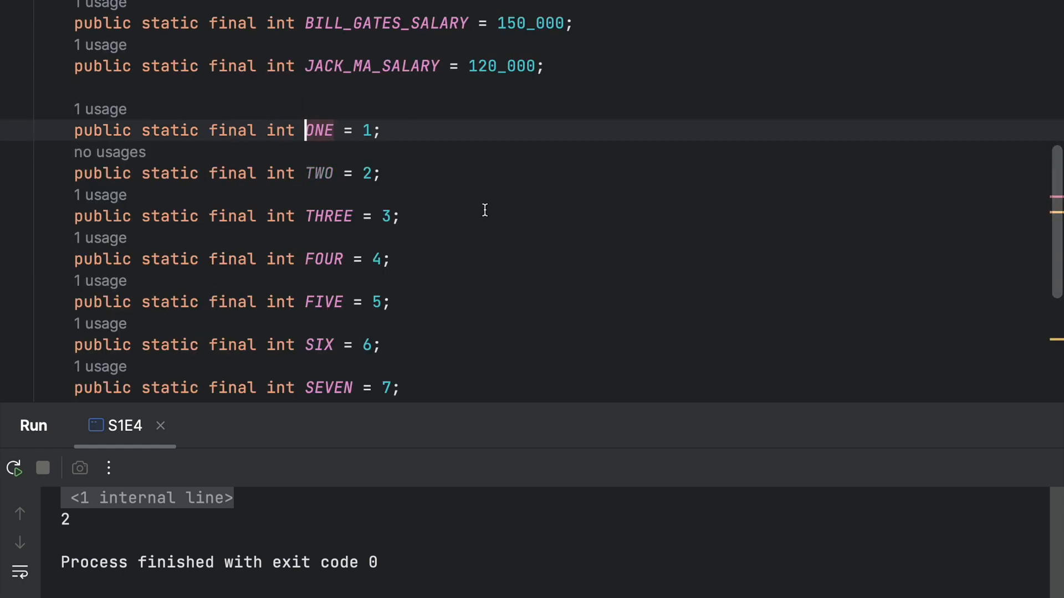
scroll("down", 3)
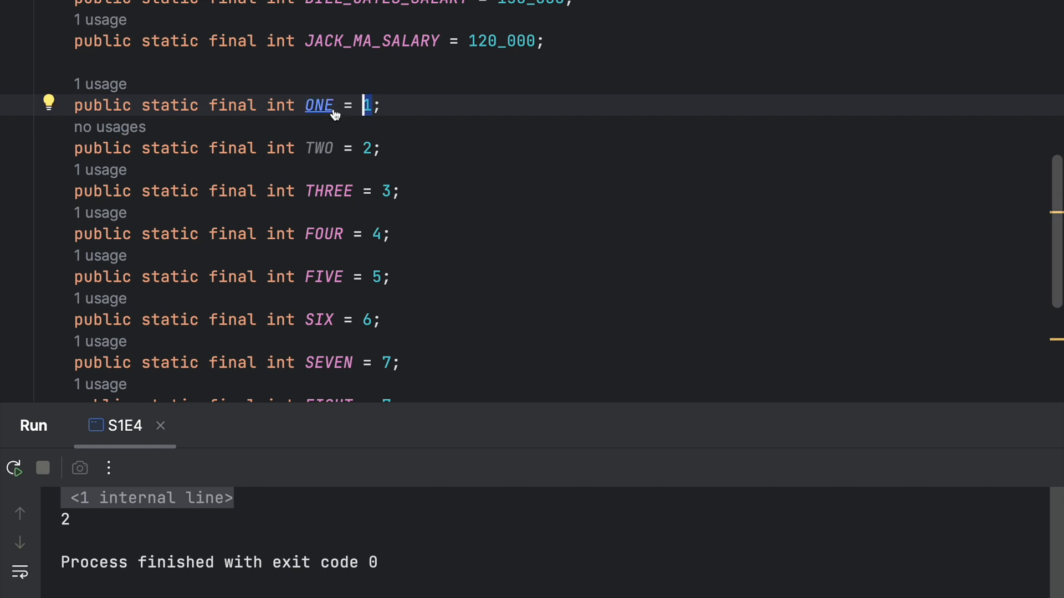
scroll("down", 3)
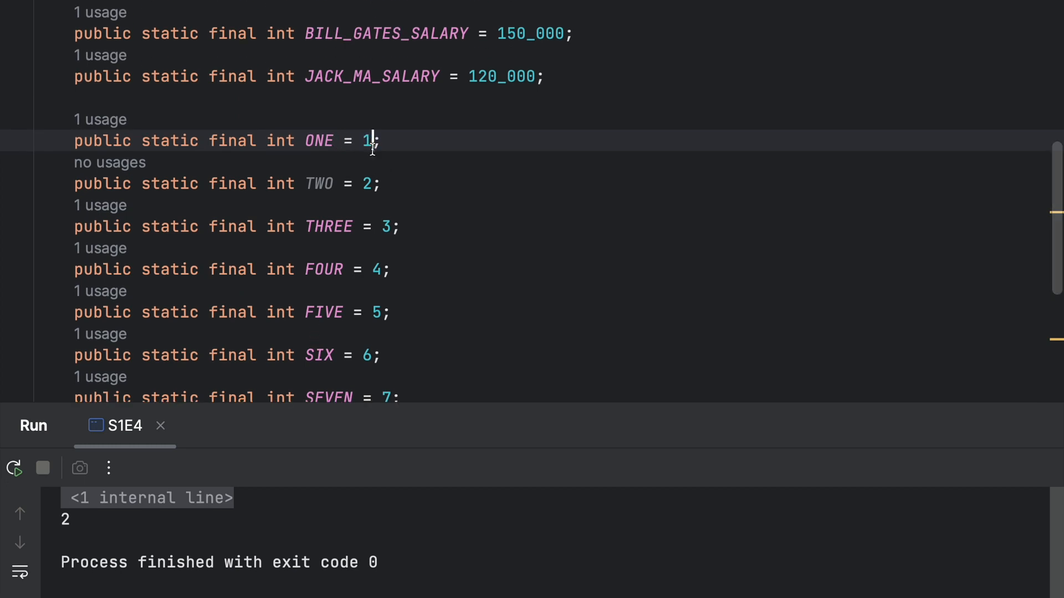
type("111")
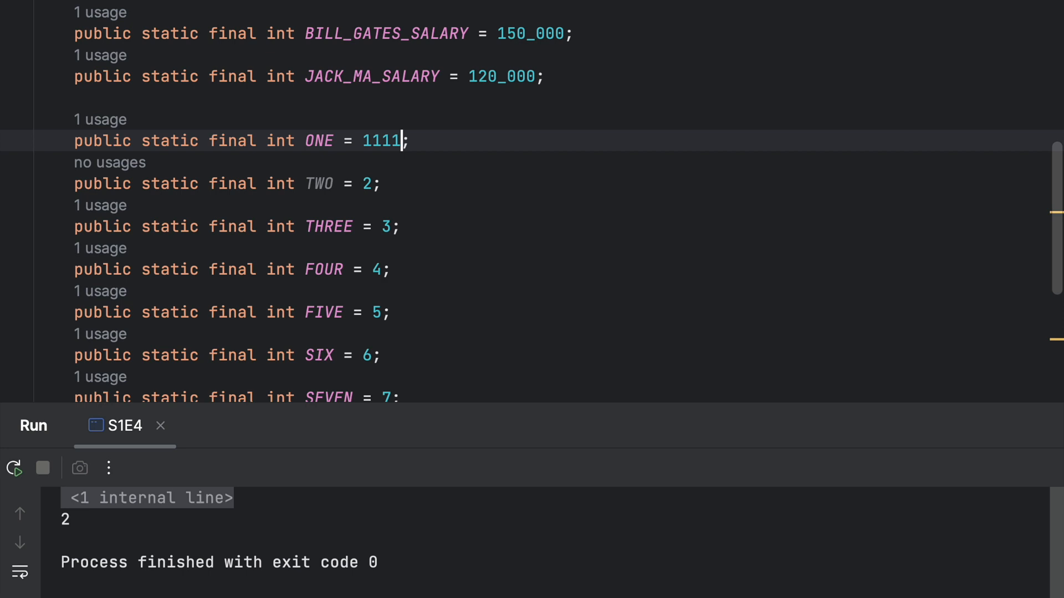